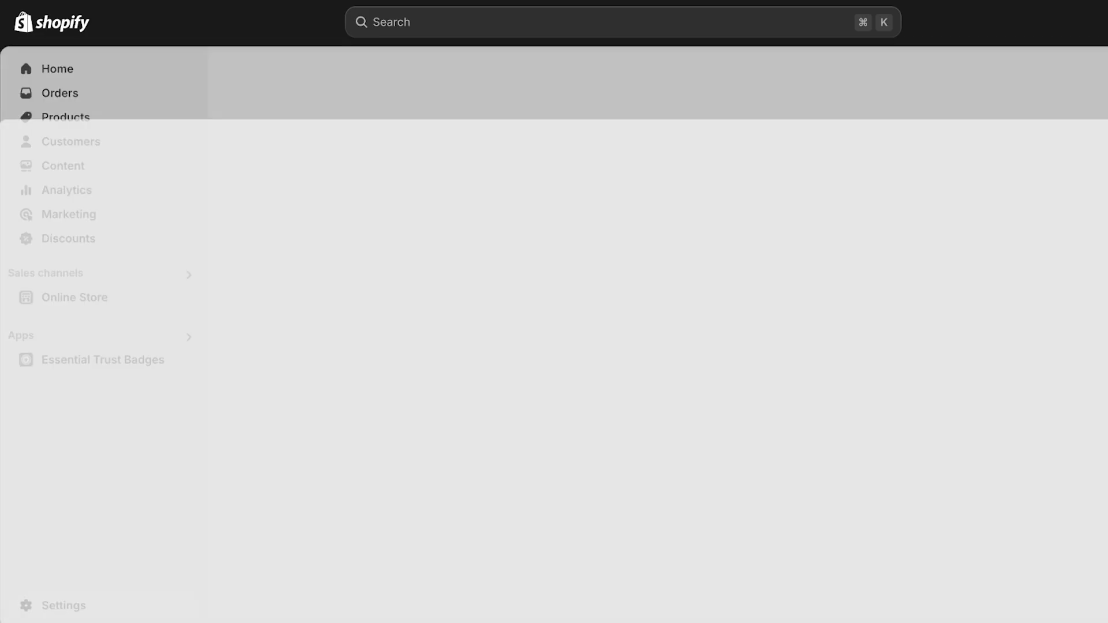
# Reach the third-party payment providers list from Settings > Payments.
pyautogui.click(62, 606)
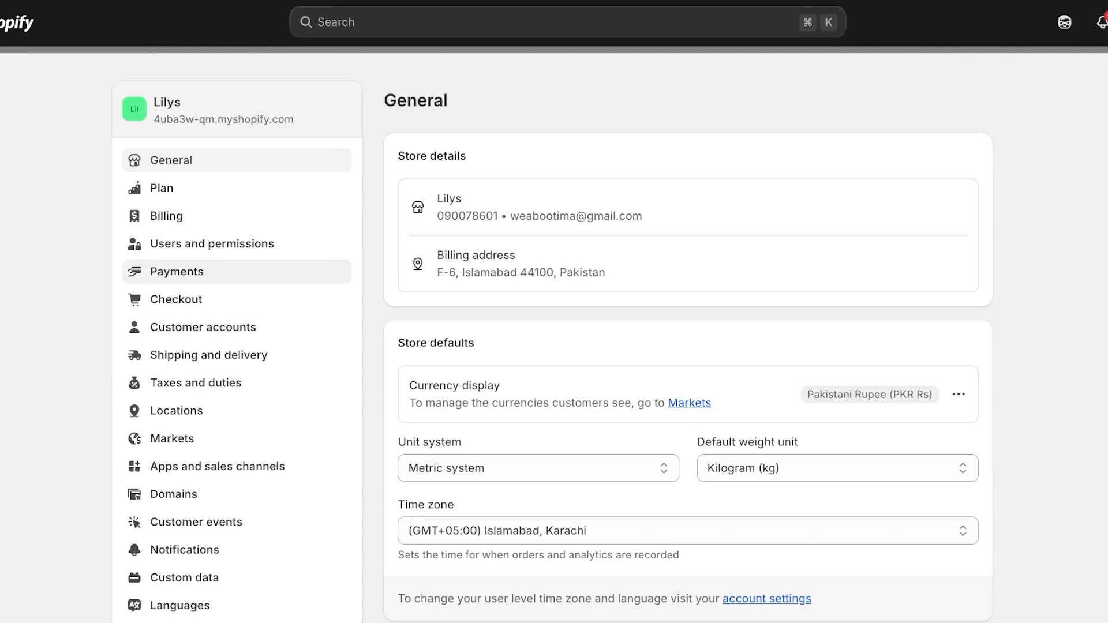
pyautogui.click(182, 271)
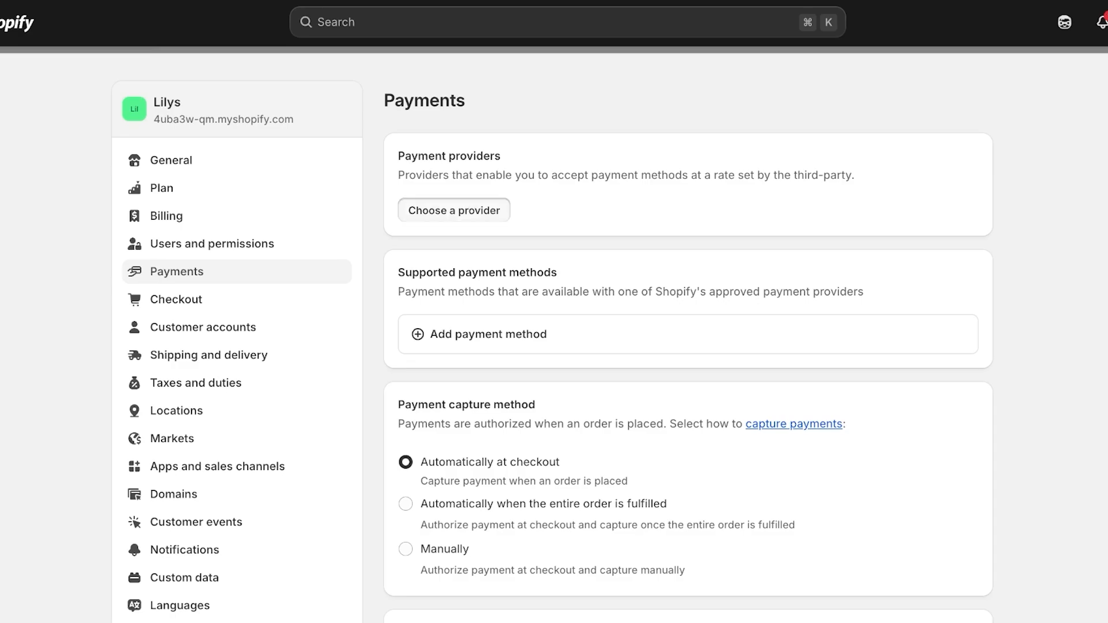
pyautogui.click(453, 210)
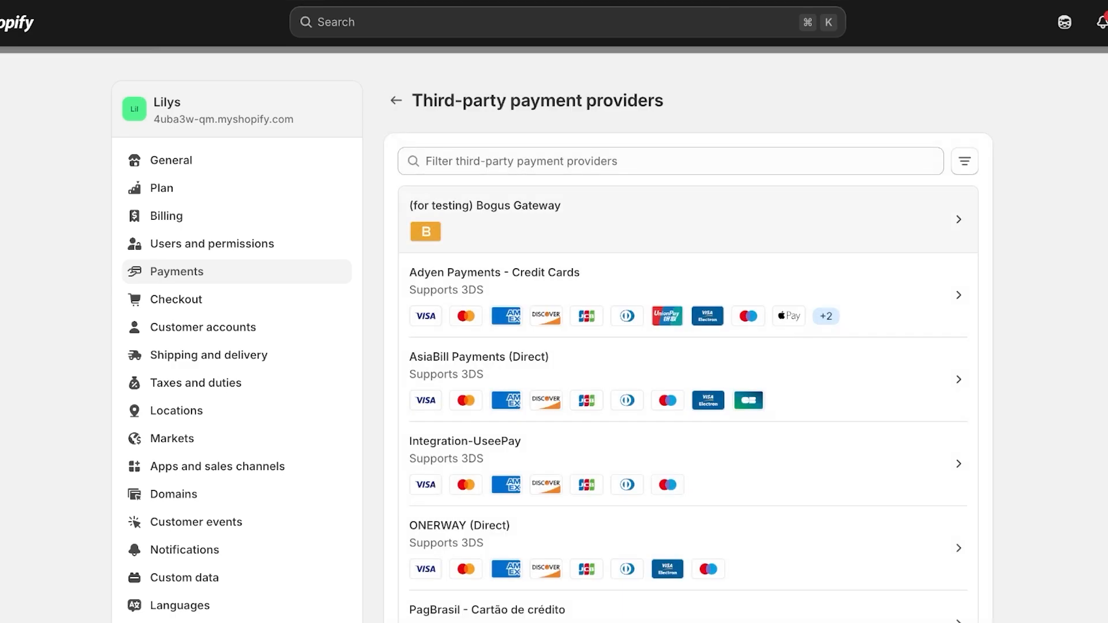
# Browse the providers list, briefly checking the card-type filter, and search for 'sho'.
pyautogui.scroll(-3)
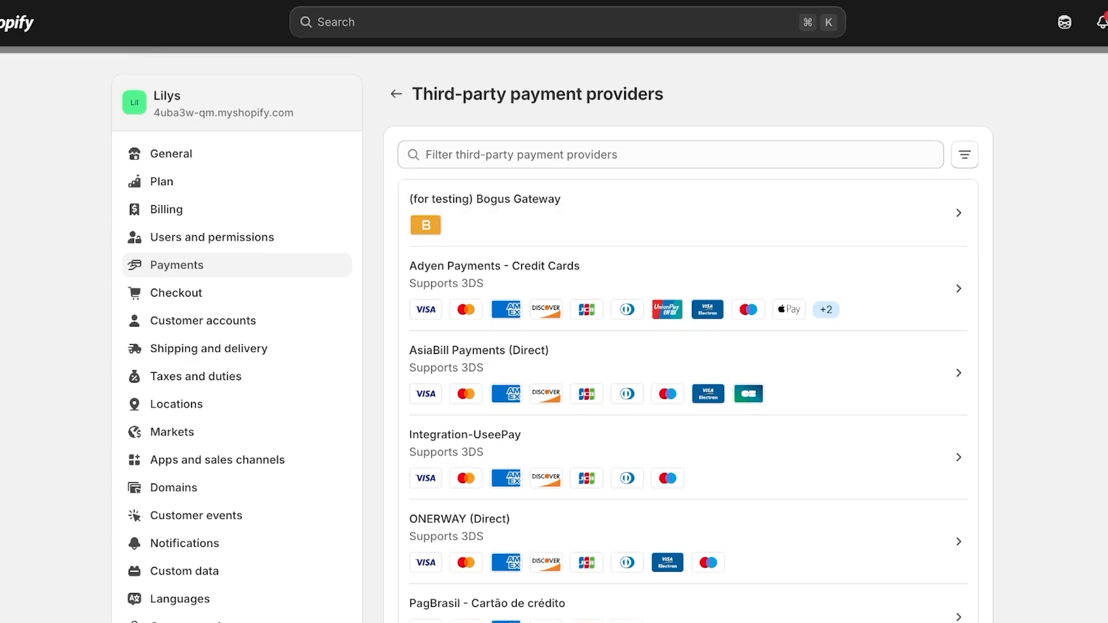
pyautogui.scroll(-3)
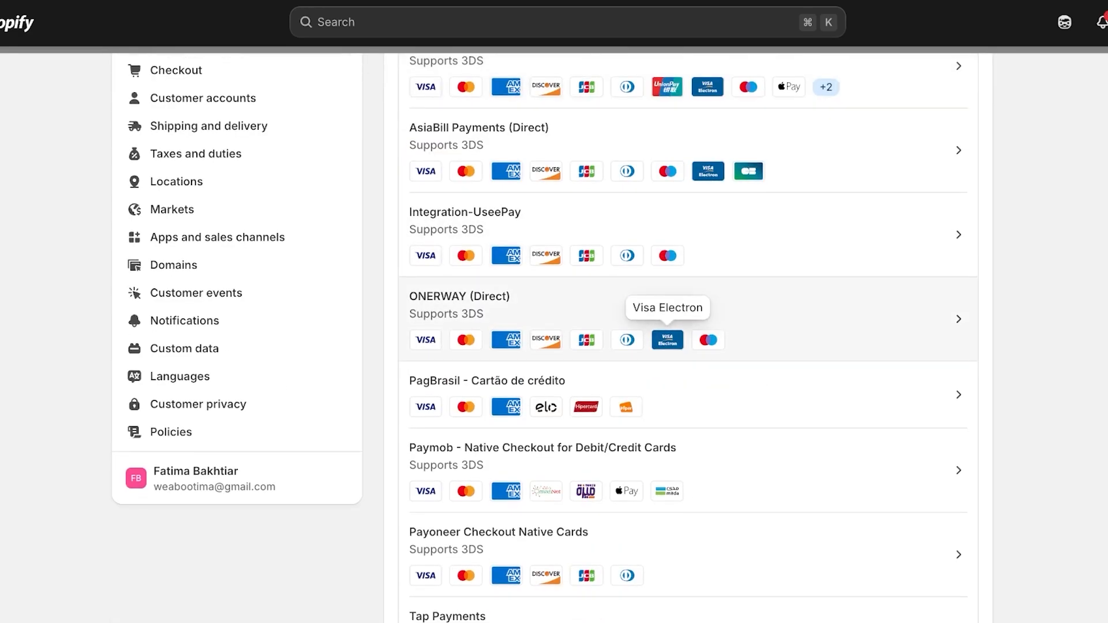
pyautogui.scroll(3)
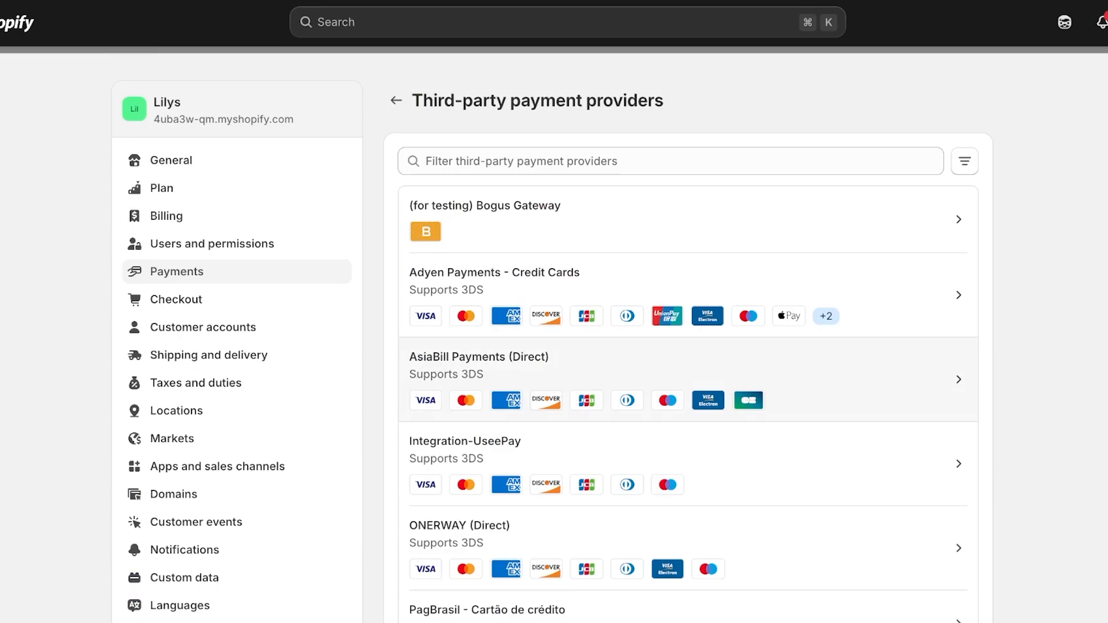
pyautogui.click(964, 160)
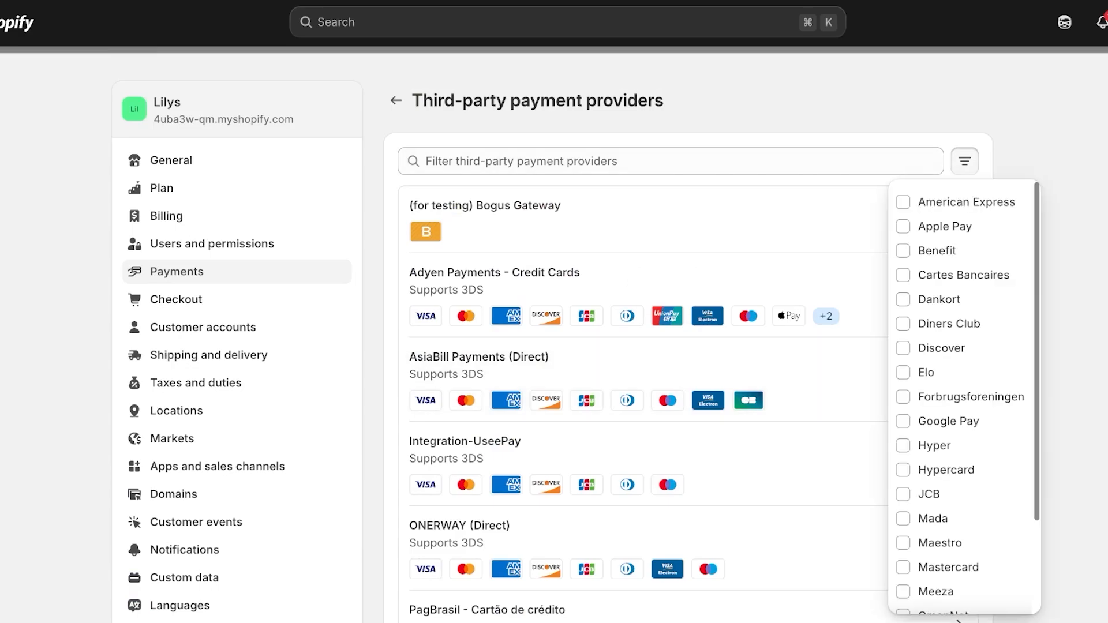
pyautogui.click(964, 162)
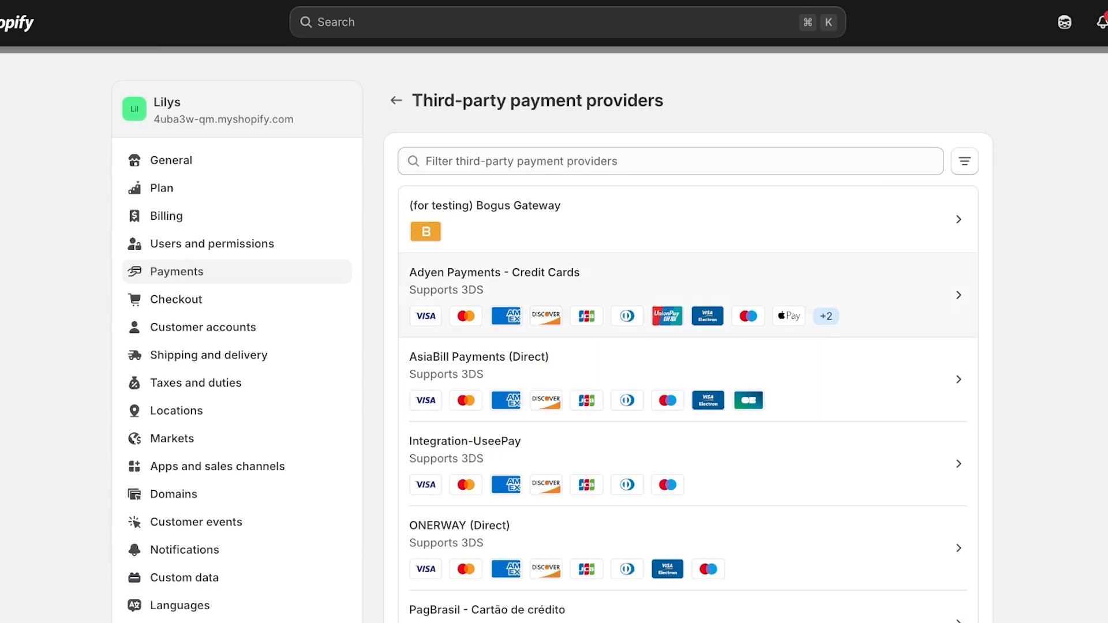
pyautogui.scroll(-3)
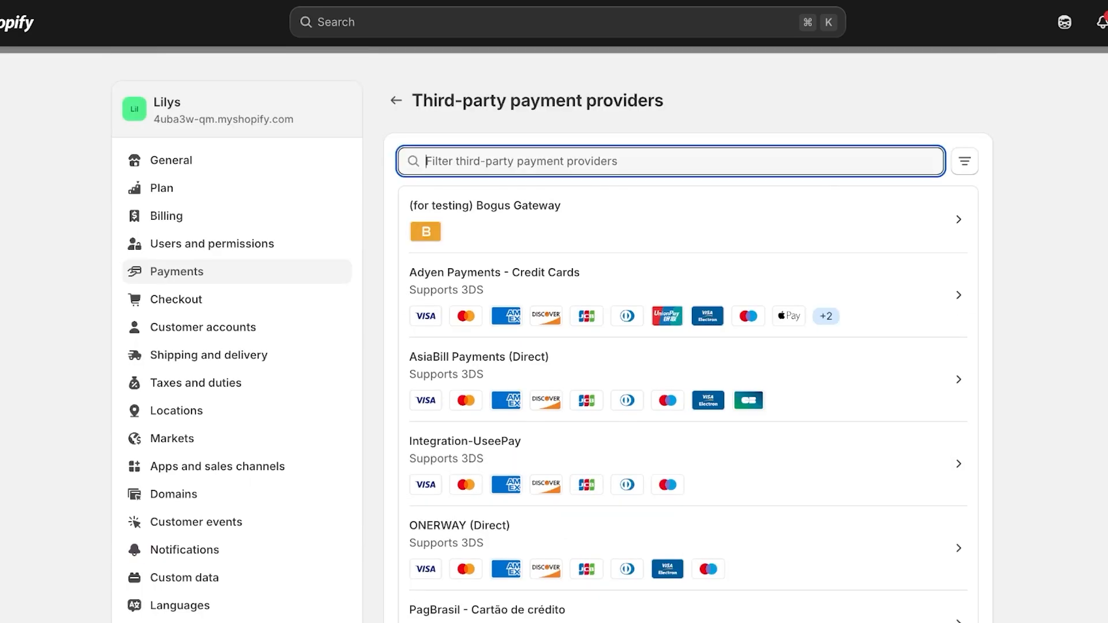
pyautogui.write('sho')
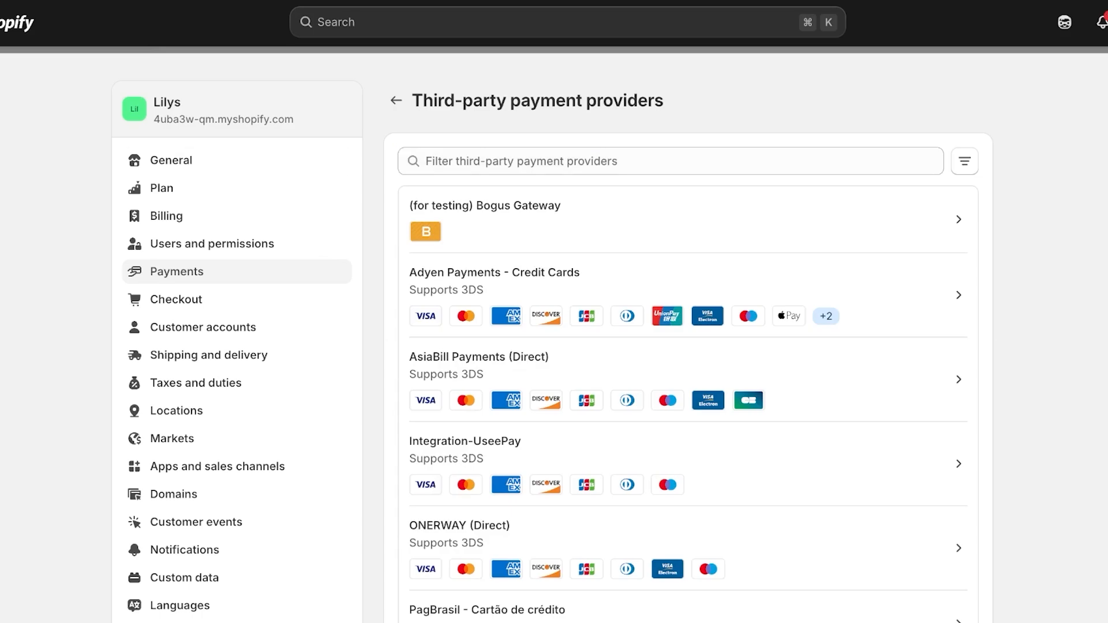
pyautogui.click(396, 99)
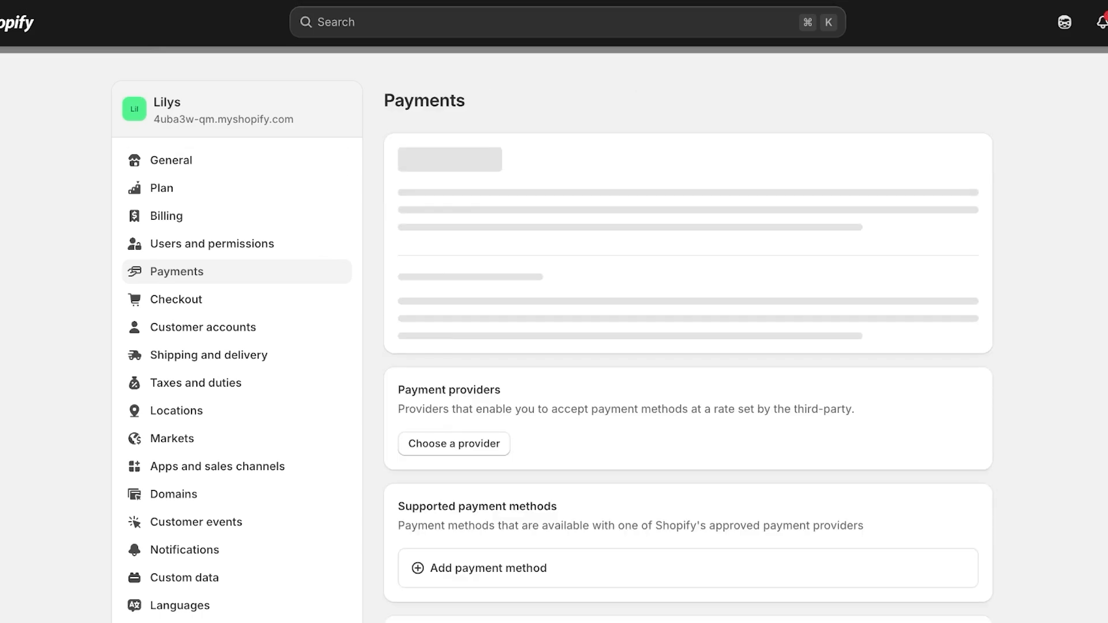
pyautogui.click(489, 568)
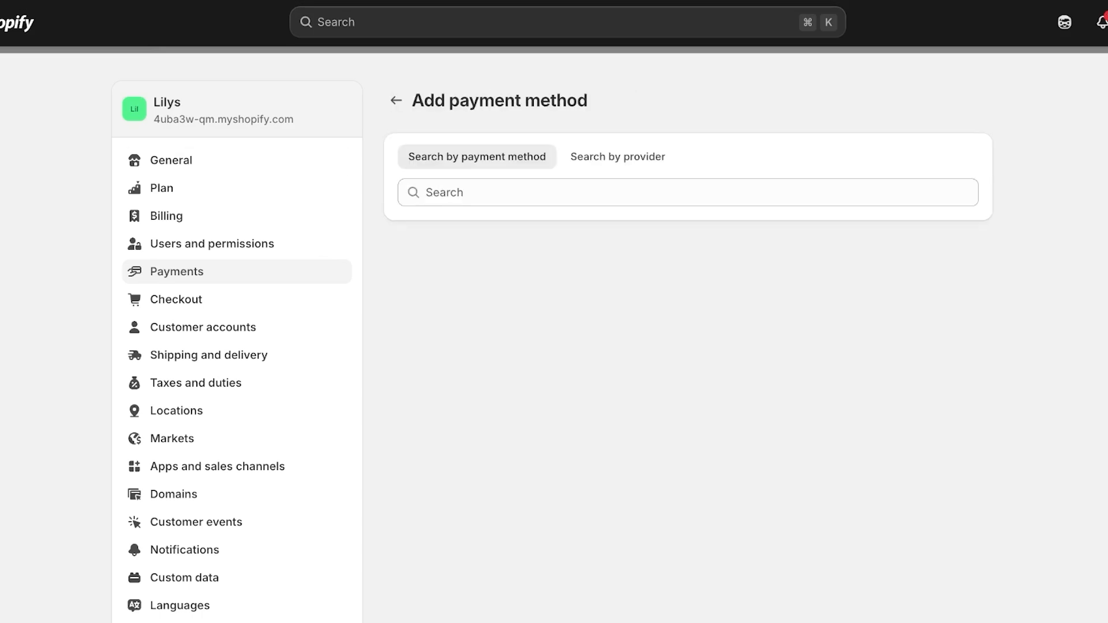
pyautogui.write('shopify pay')
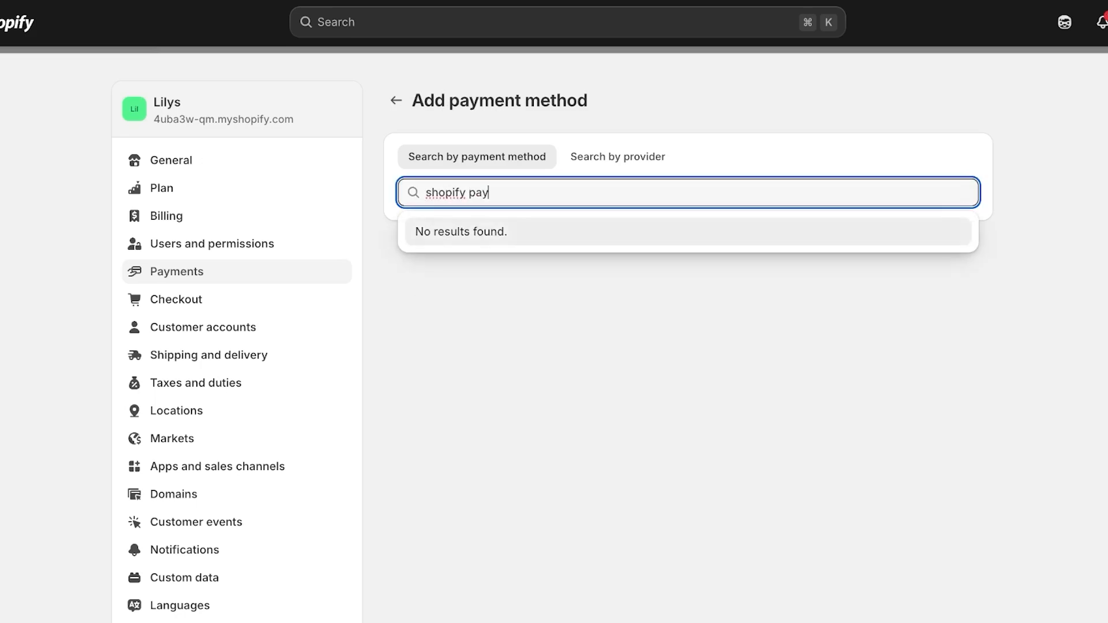
pyautogui.click(617, 156)
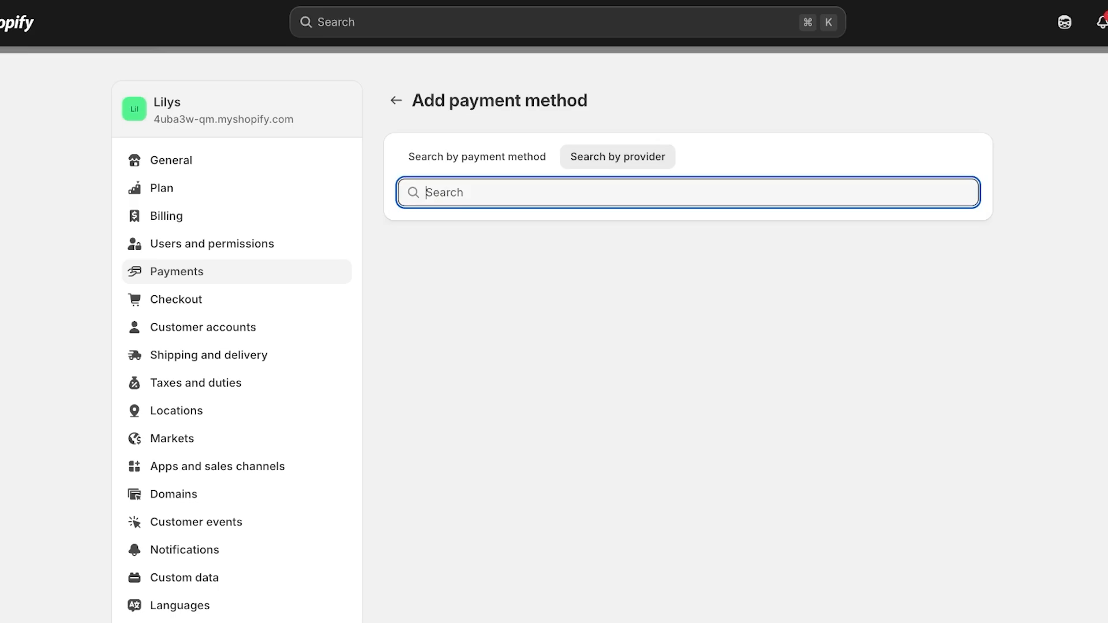
pyautogui.write('sho')
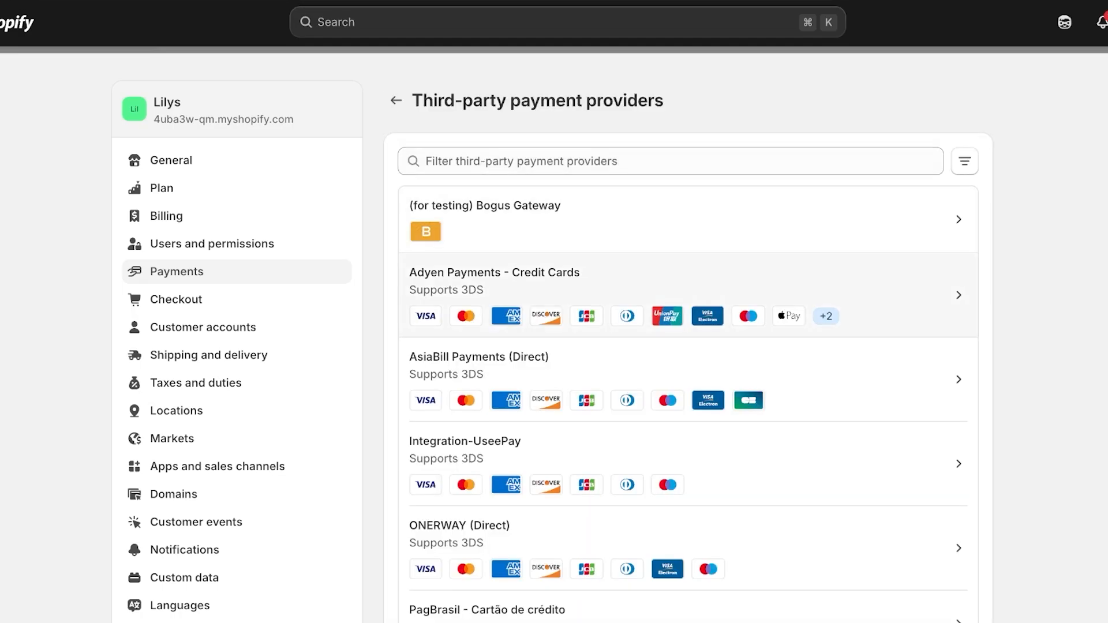
# Locate Adyen Payments - Credit Cards in the list and start its install.
pyautogui.scroll(-3)
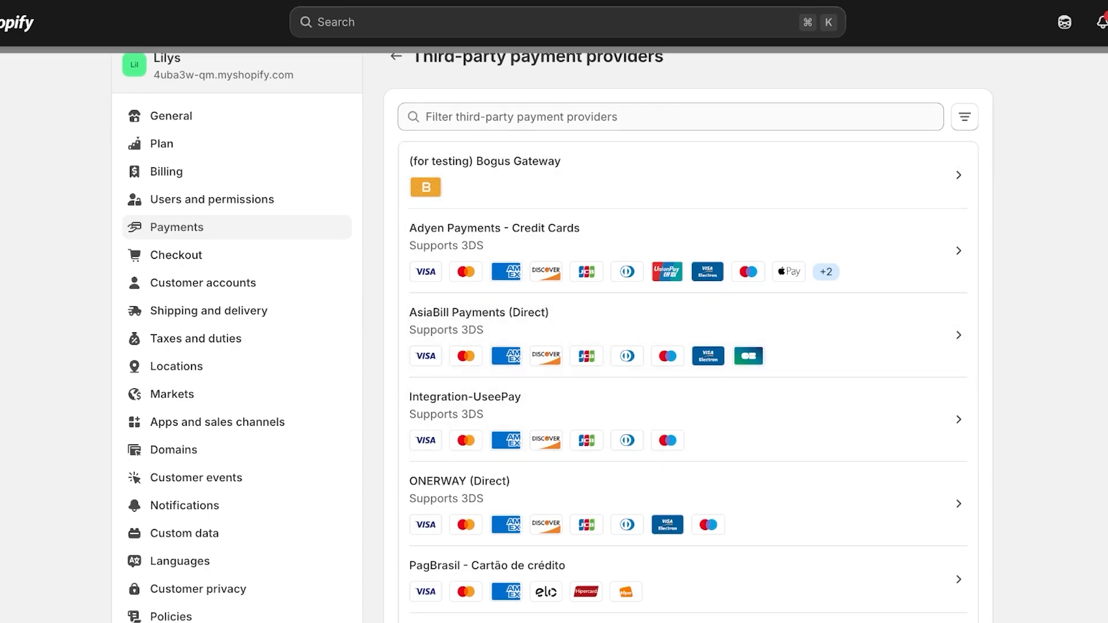
pyautogui.scroll(-3)
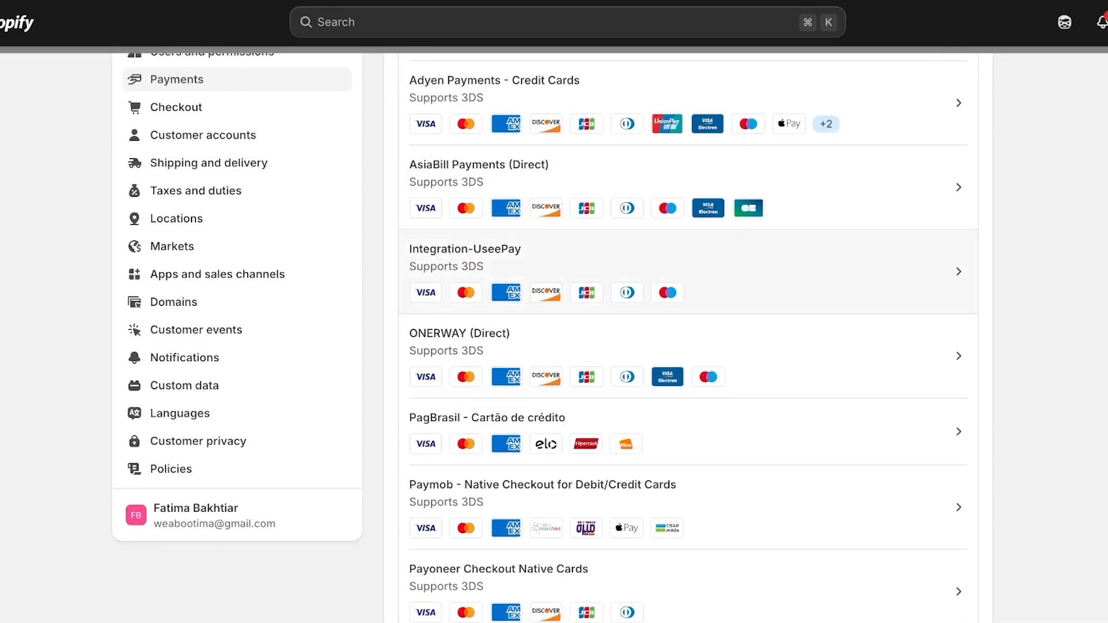
pyautogui.scroll(-3)
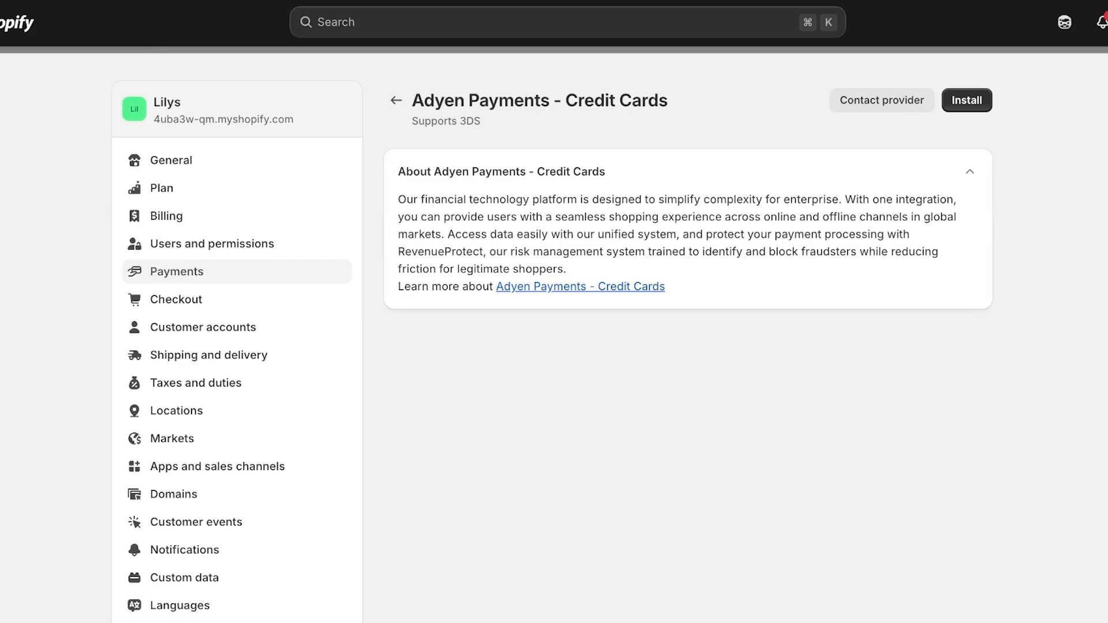
pyautogui.click(966, 99)
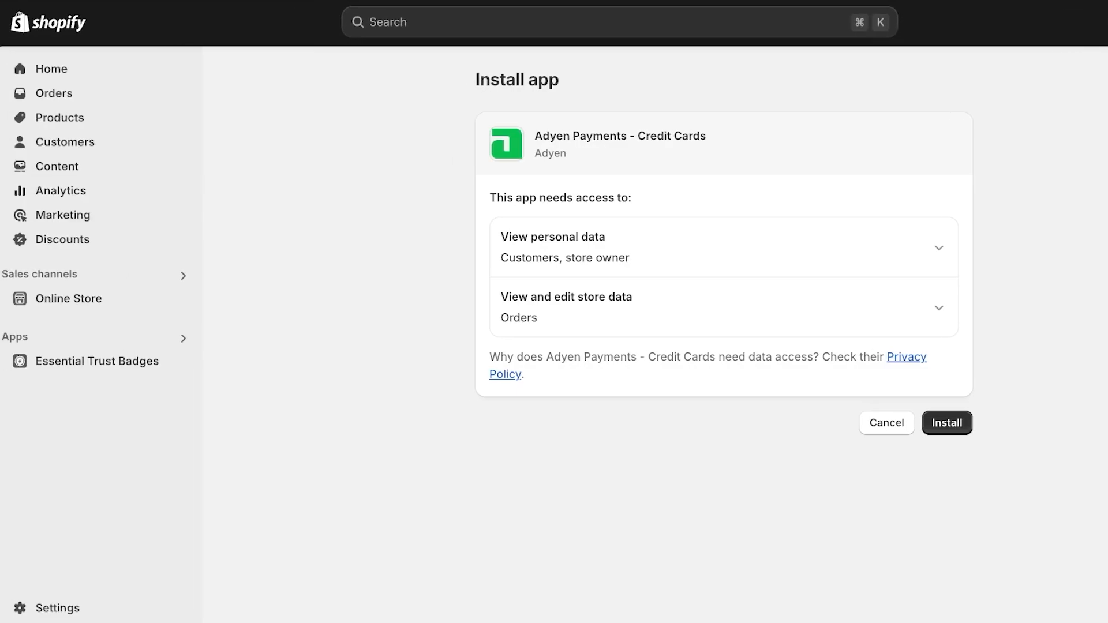
# Approve the Adyen app's access, choose a Test account and begin linking it.
pyautogui.click(947, 422)
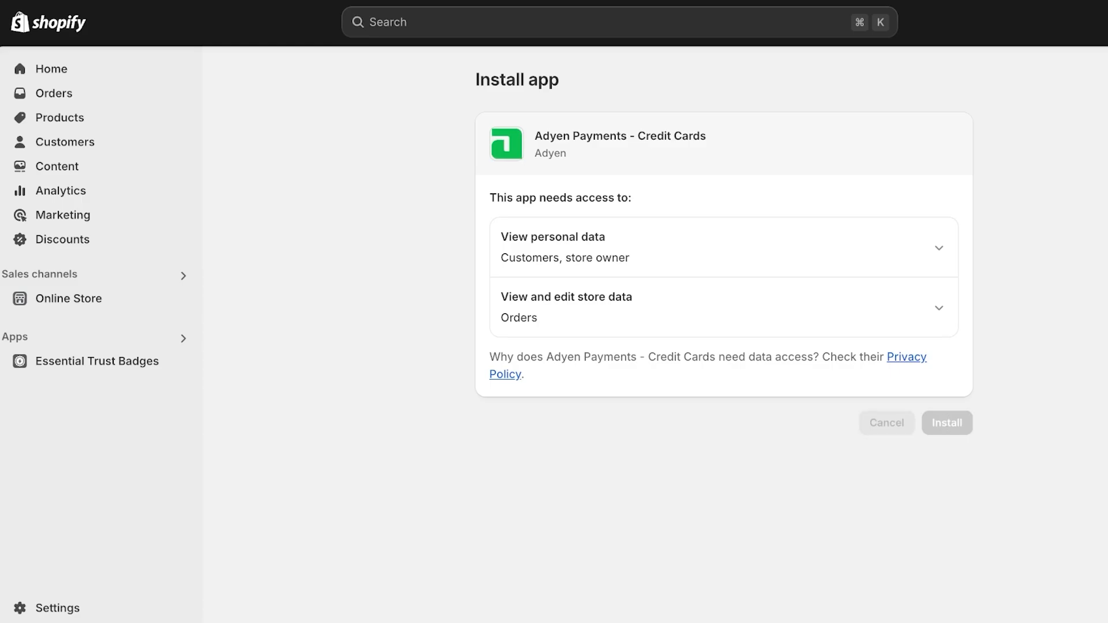
pyautogui.click(946, 422)
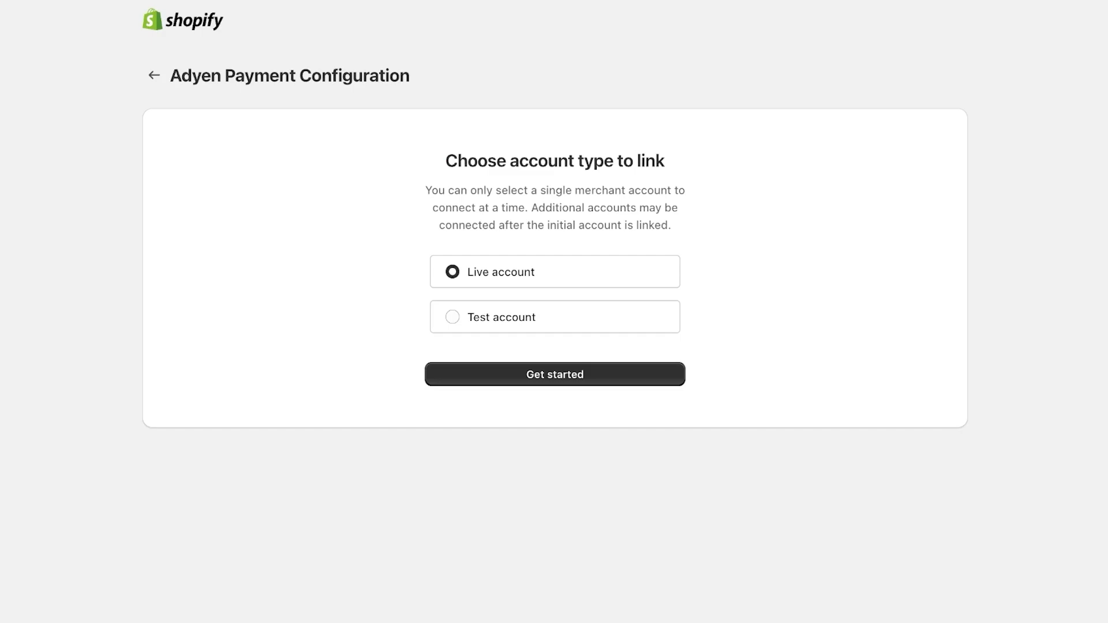
pyautogui.click(451, 317)
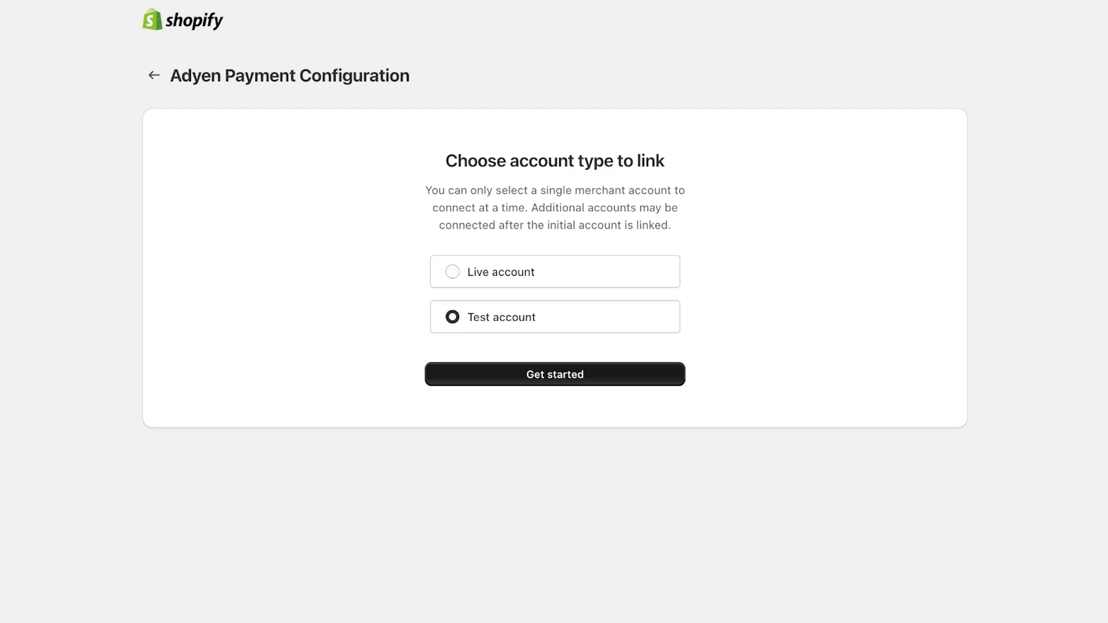
pyautogui.click(554, 374)
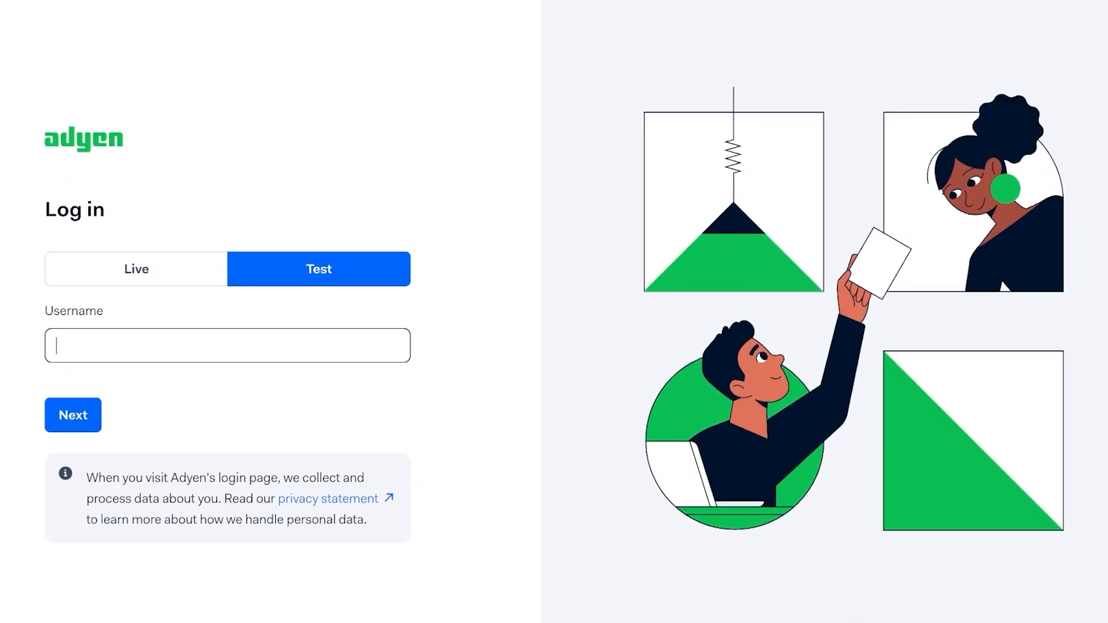
pyautogui.write('A')
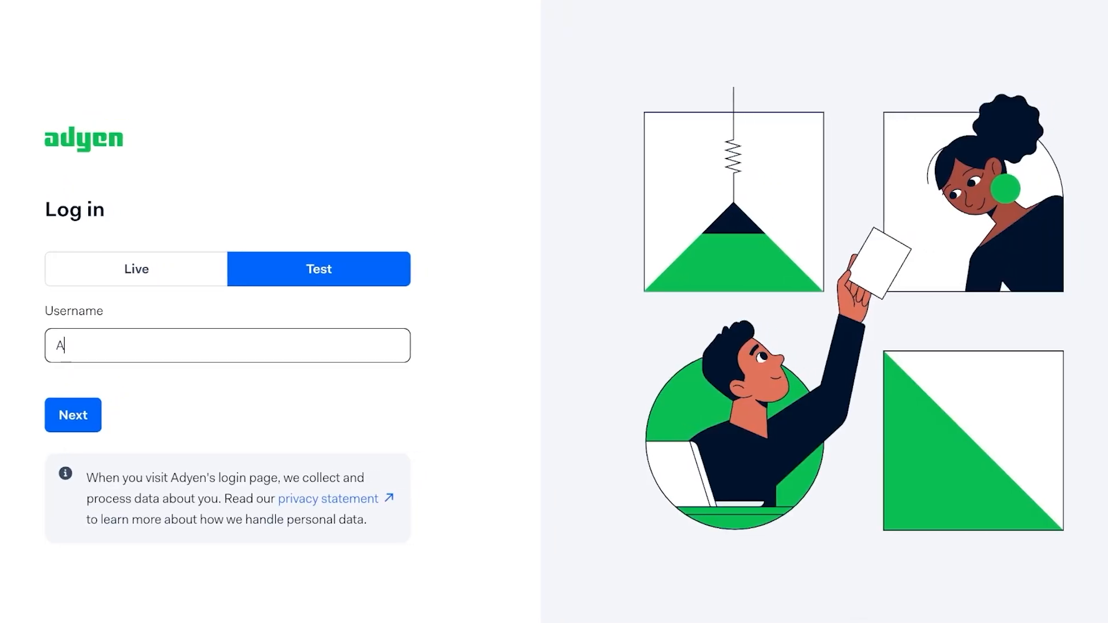
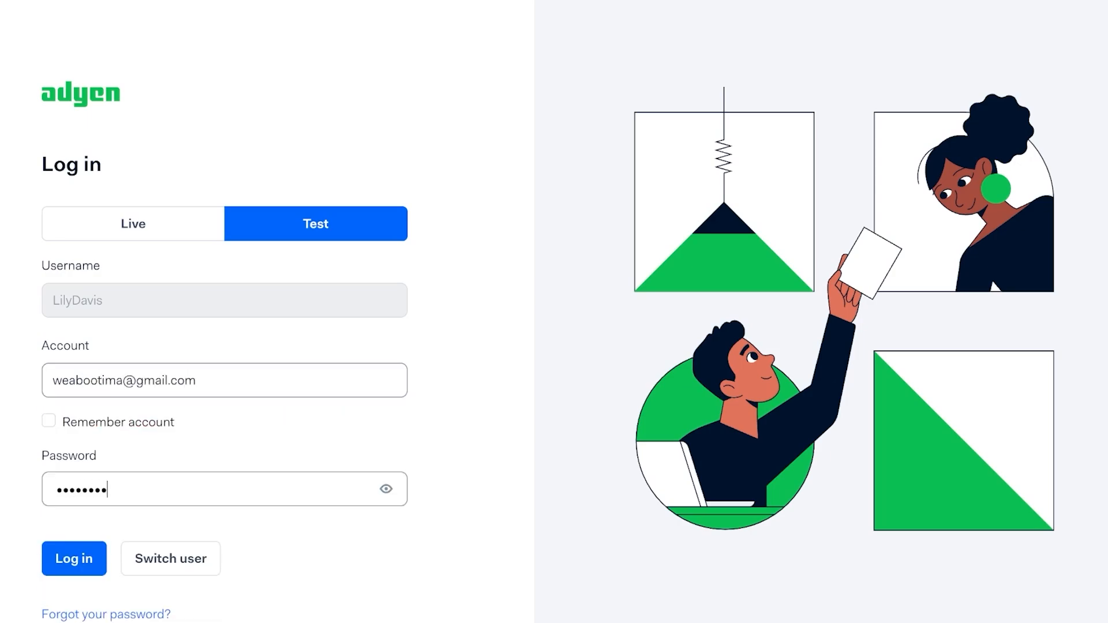
# Submit the Adyen login, get 'Incorrect credentials', and return to Shopify's Adyen Payments page.
pyautogui.click(74, 558)
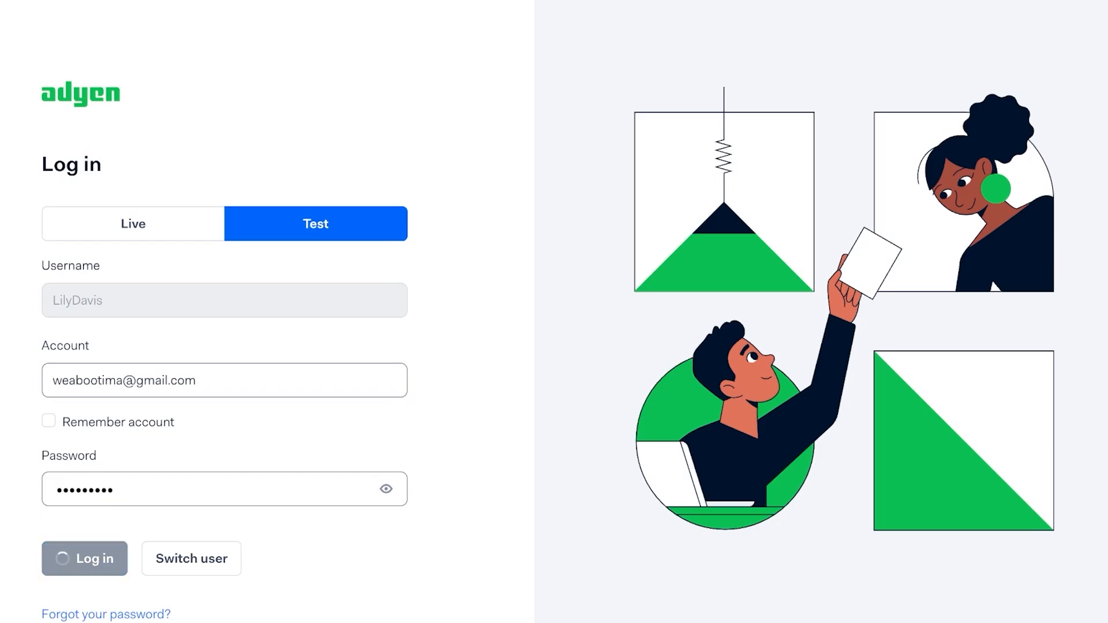
pyautogui.click(84, 558)
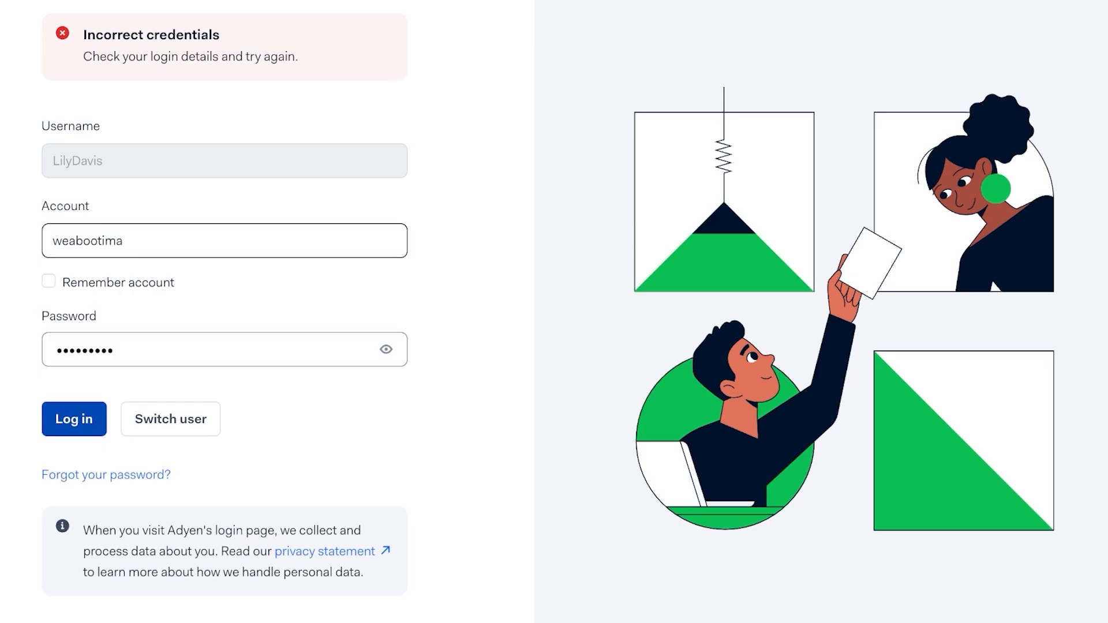
pyautogui.click(315, 223)
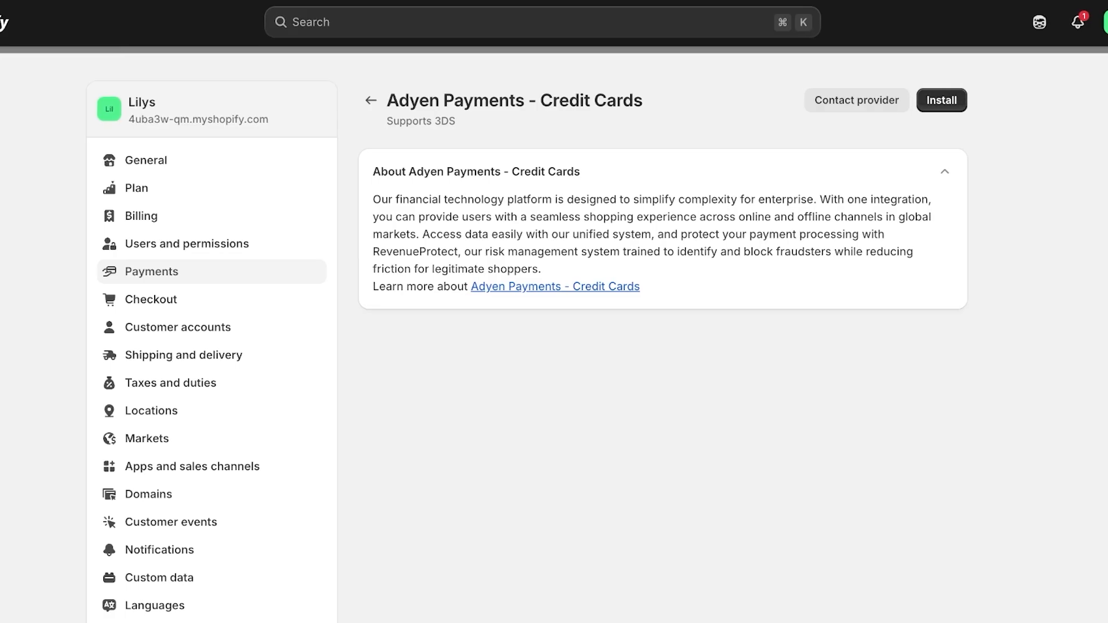
# Leave the Adyen provider page and return to the third-party providers list.
pyautogui.click(370, 100)
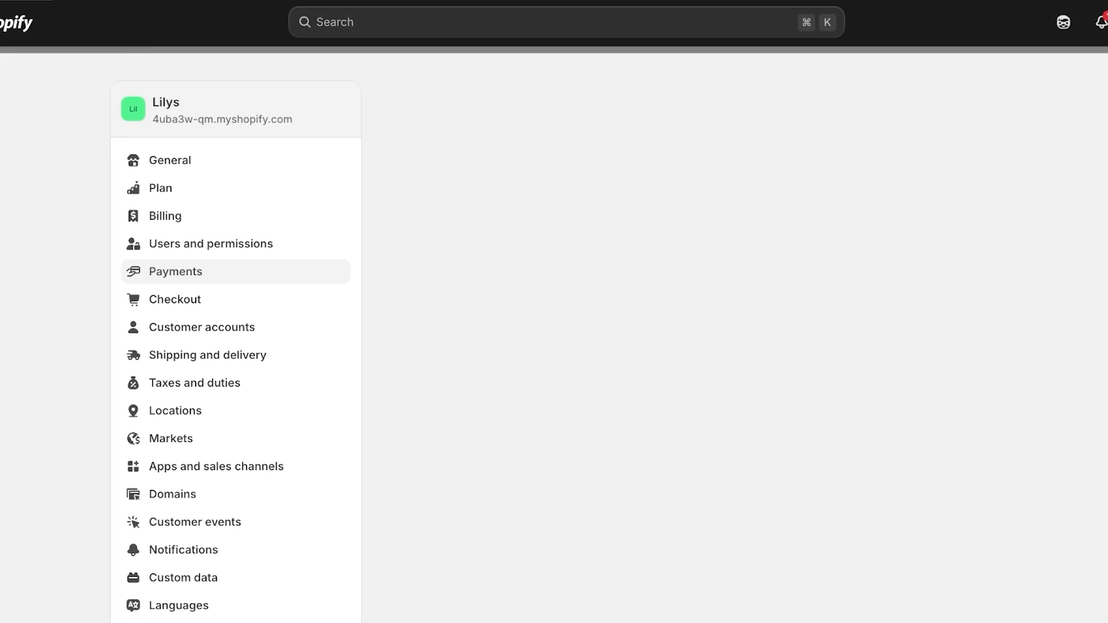
pyautogui.click(177, 271)
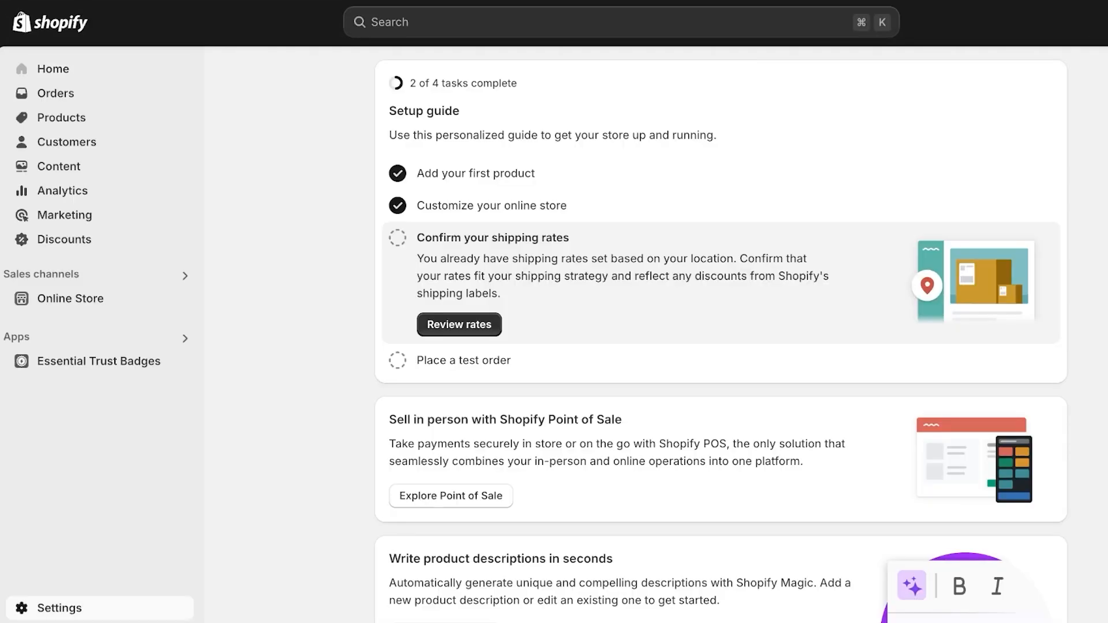
pyautogui.click(59, 608)
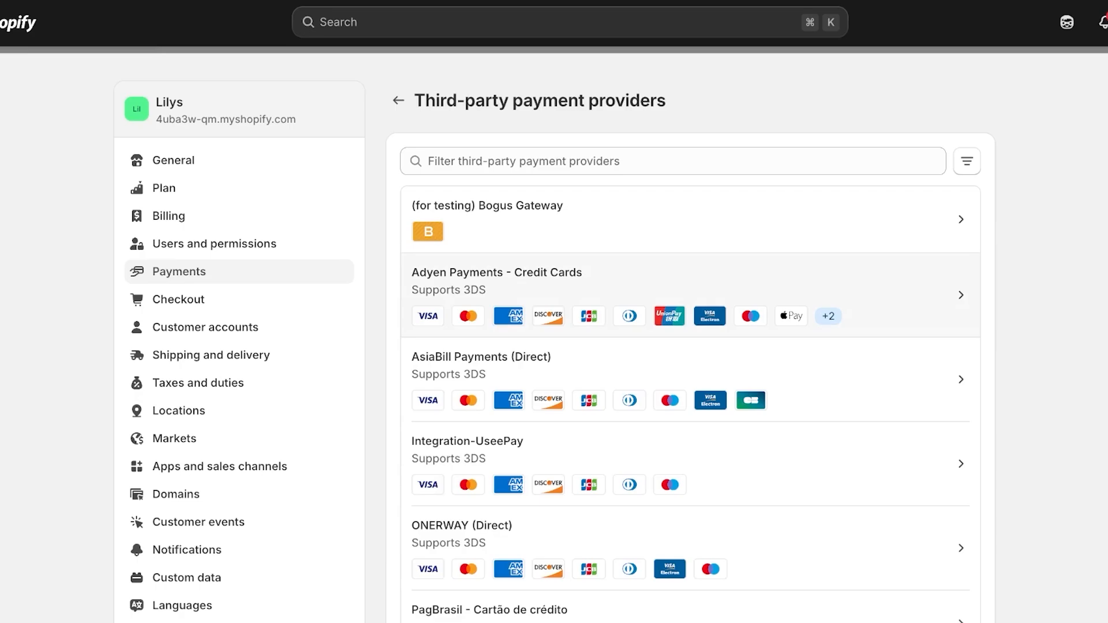
# Install AsiaBill Payments (Direct) up to its Gateway ID authorization form, then return to Payments settings.
pyautogui.click(398, 99)
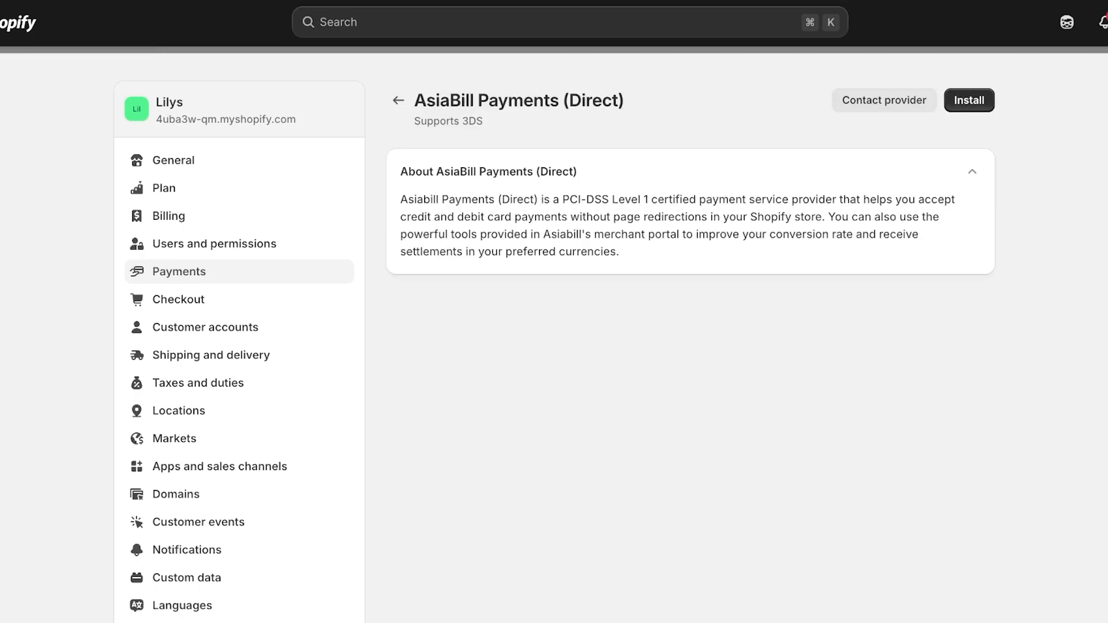
pyautogui.click(969, 99)
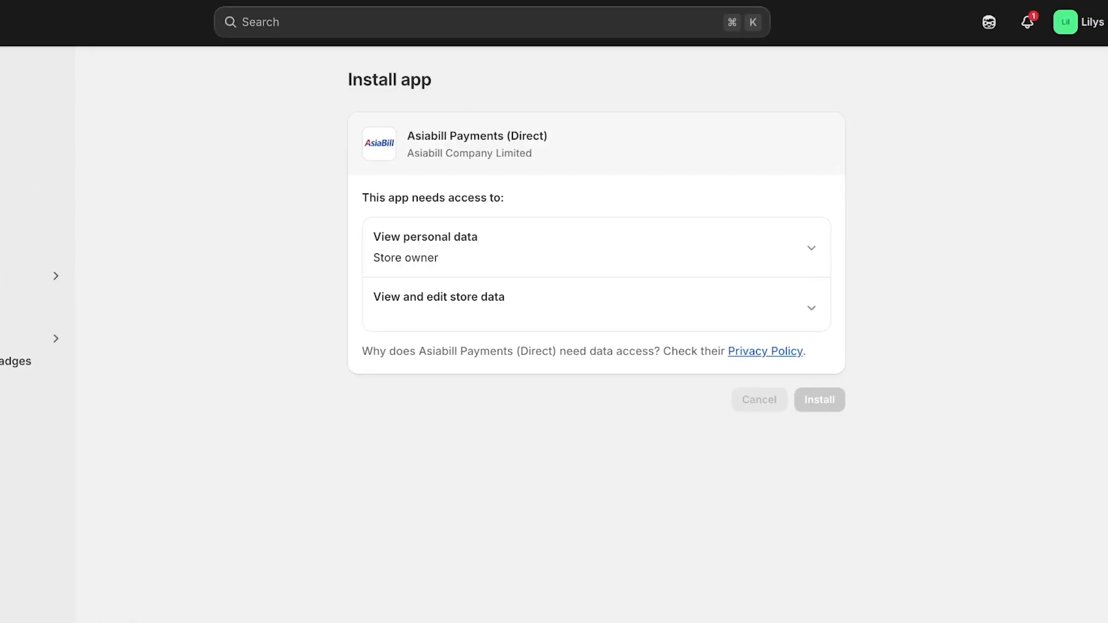
pyautogui.click(819, 400)
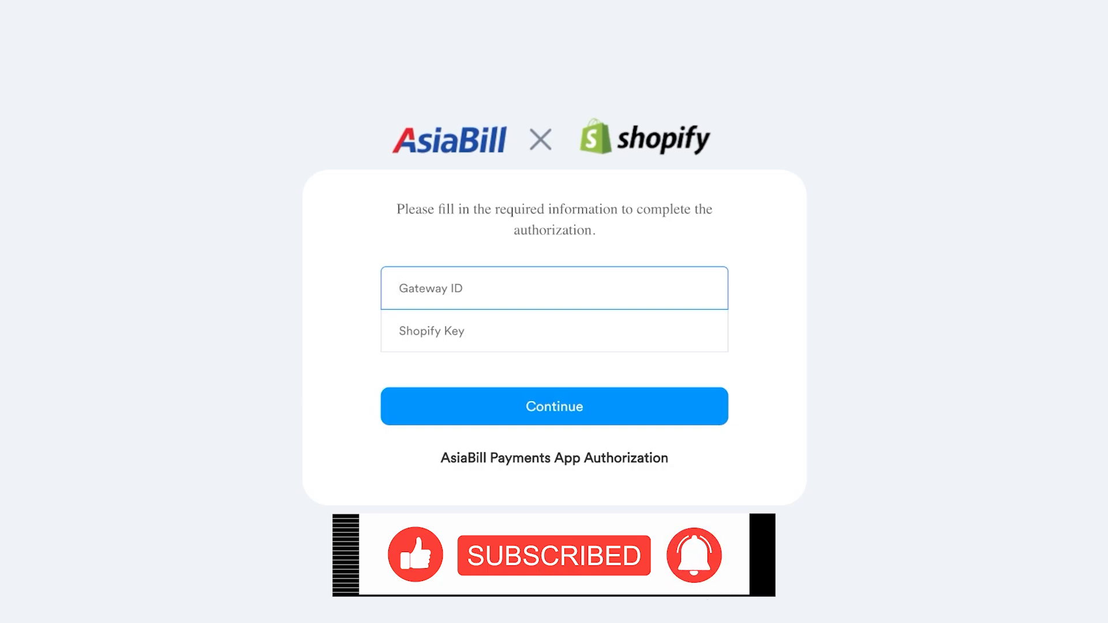
pyautogui.click(554, 406)
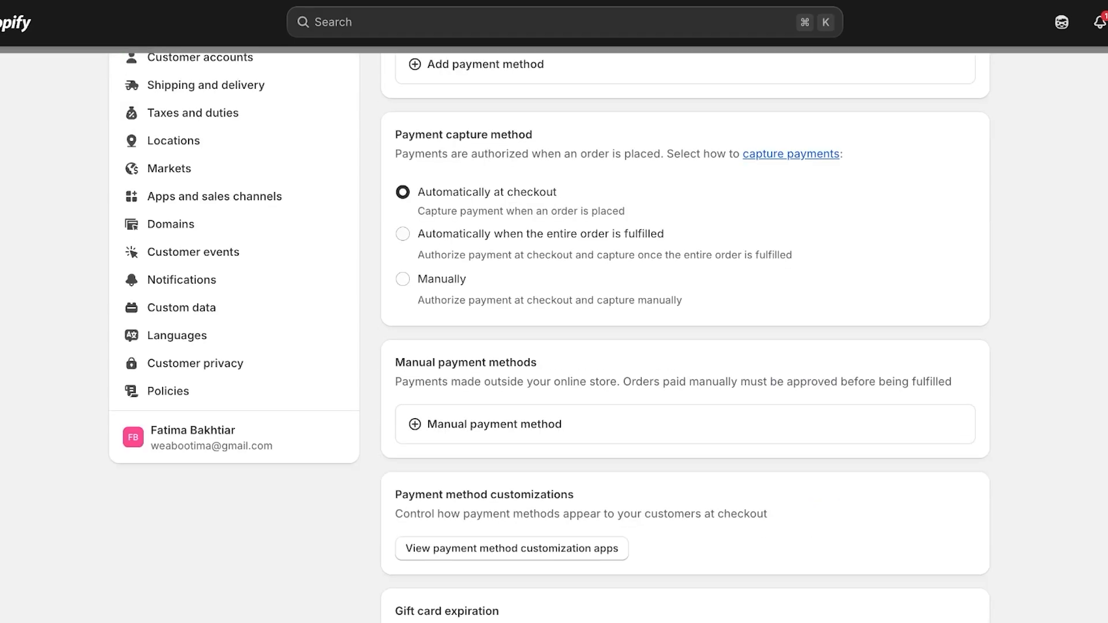
# Reopen Payments settings and show the manual payment method options.
pyautogui.scroll(-3)
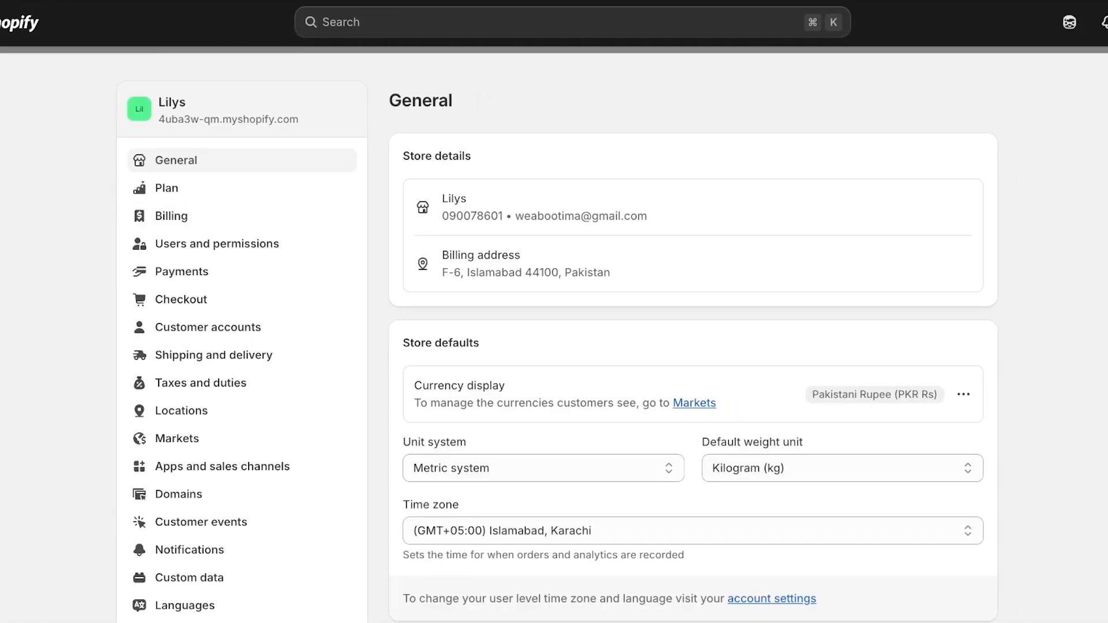
pyautogui.click(180, 271)
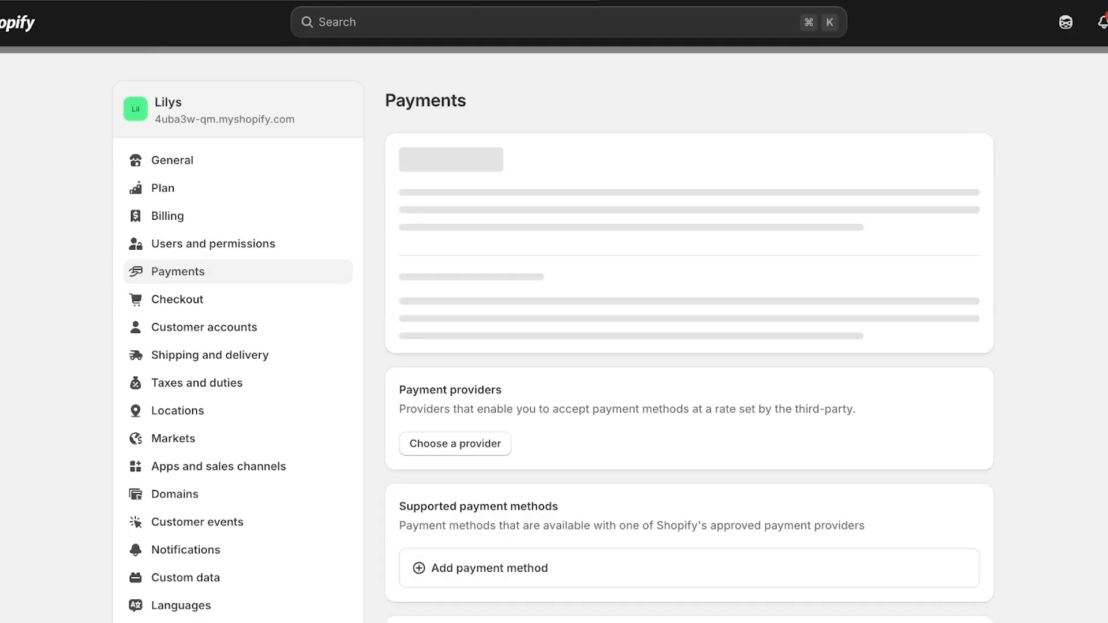
pyautogui.scroll(-3)
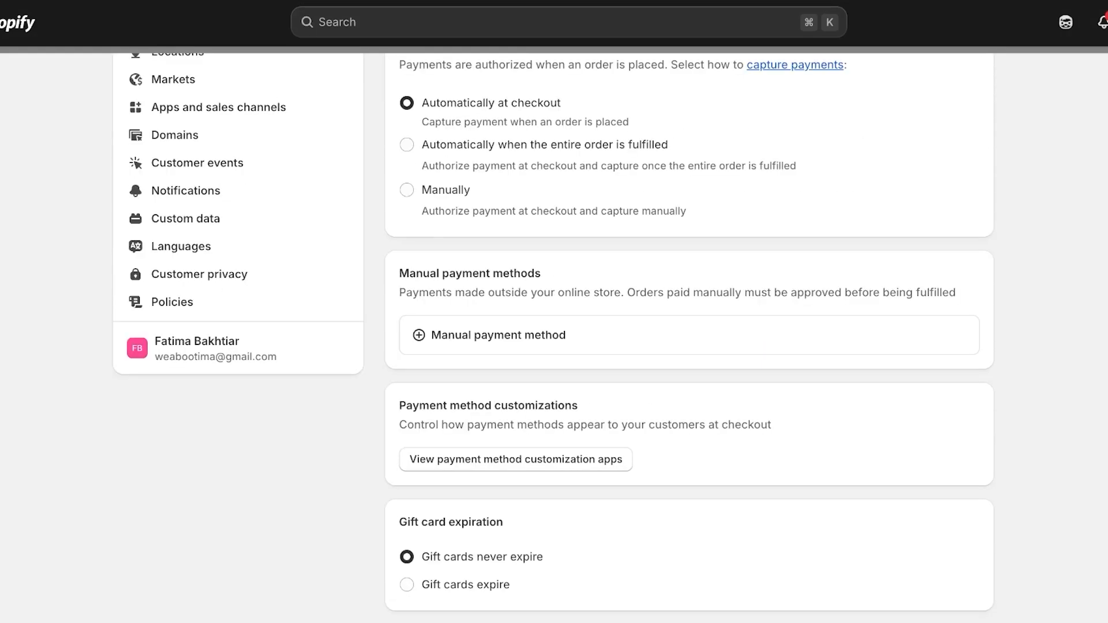
pyautogui.click(499, 335)
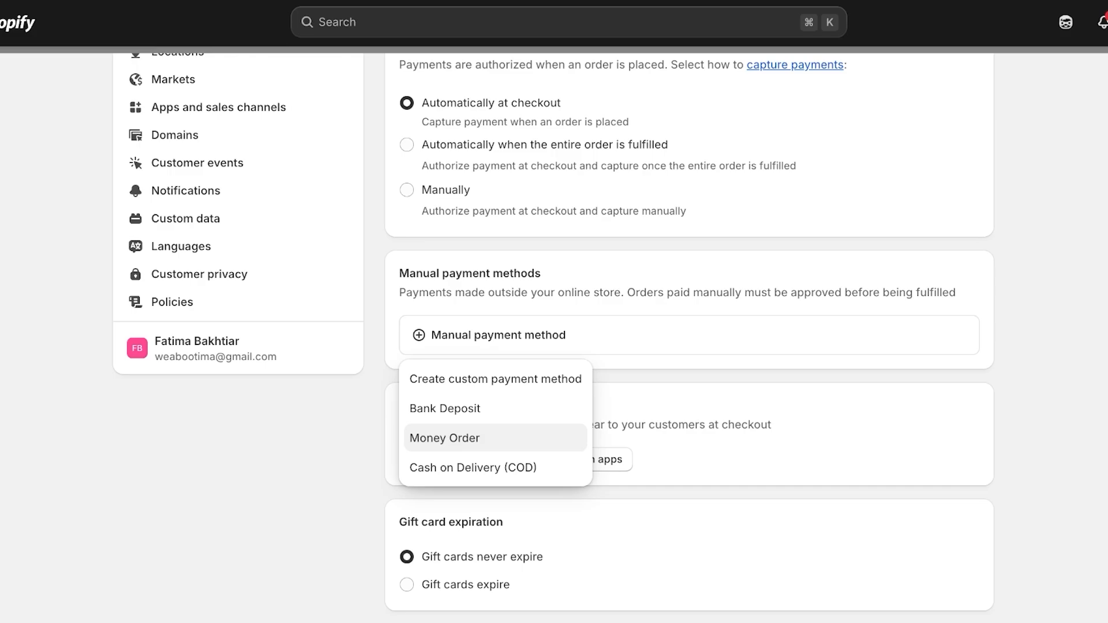
# Create a custom manual method 'Bank Account Deposit' with details 'Transfer funds first to our bank account'.
pyautogui.click(495, 379)
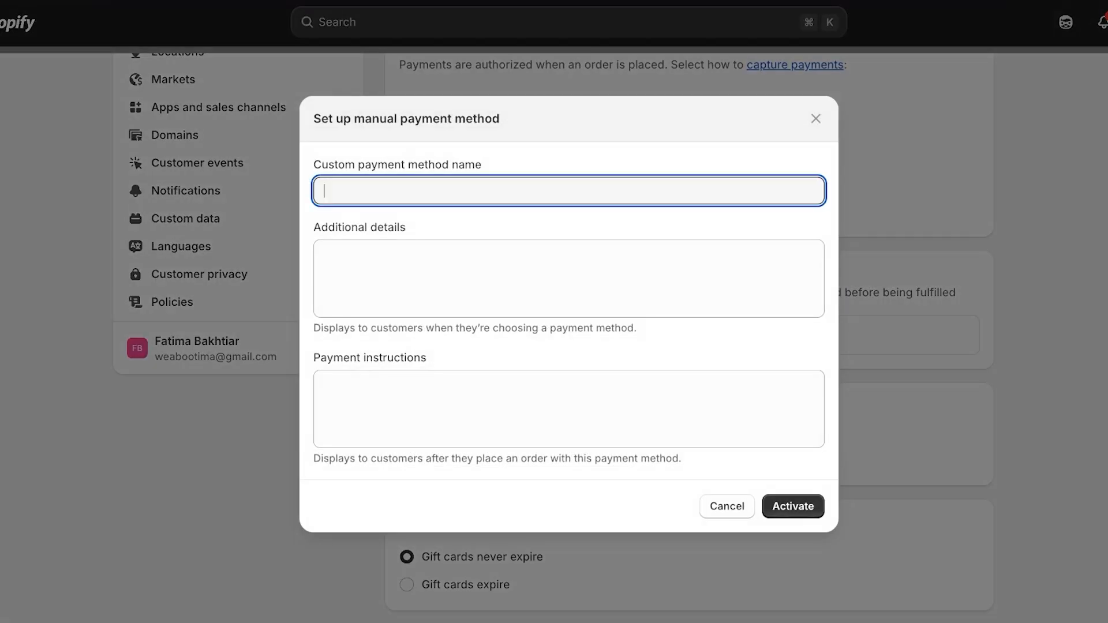
pyautogui.write('Bank Account Deposit')
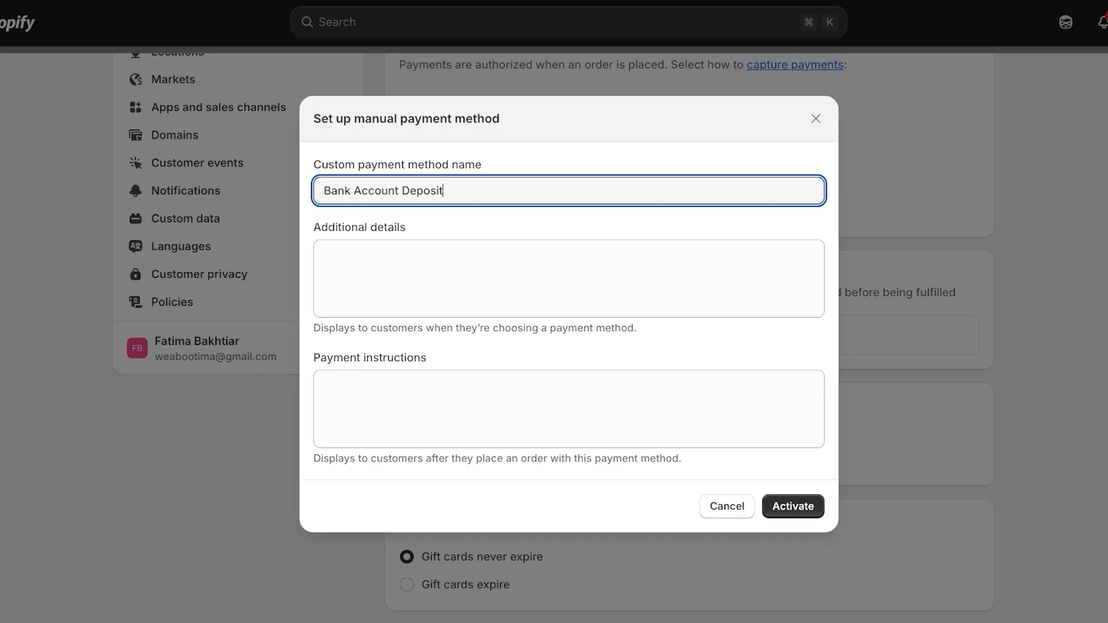
pyautogui.click(568, 278)
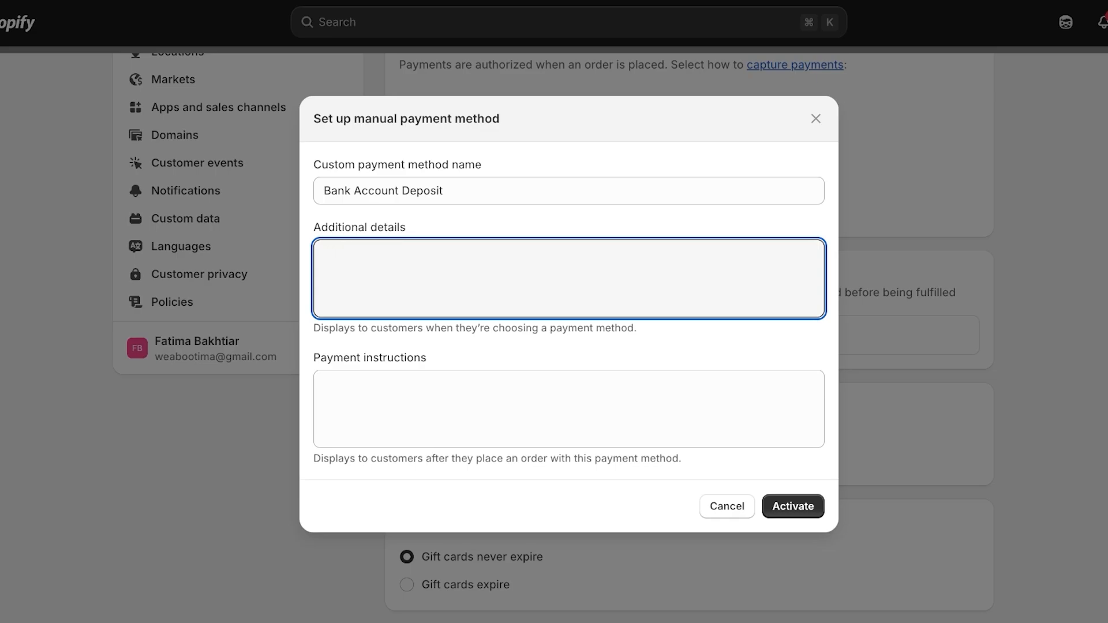
pyautogui.write('Transfer funds firectly into o')
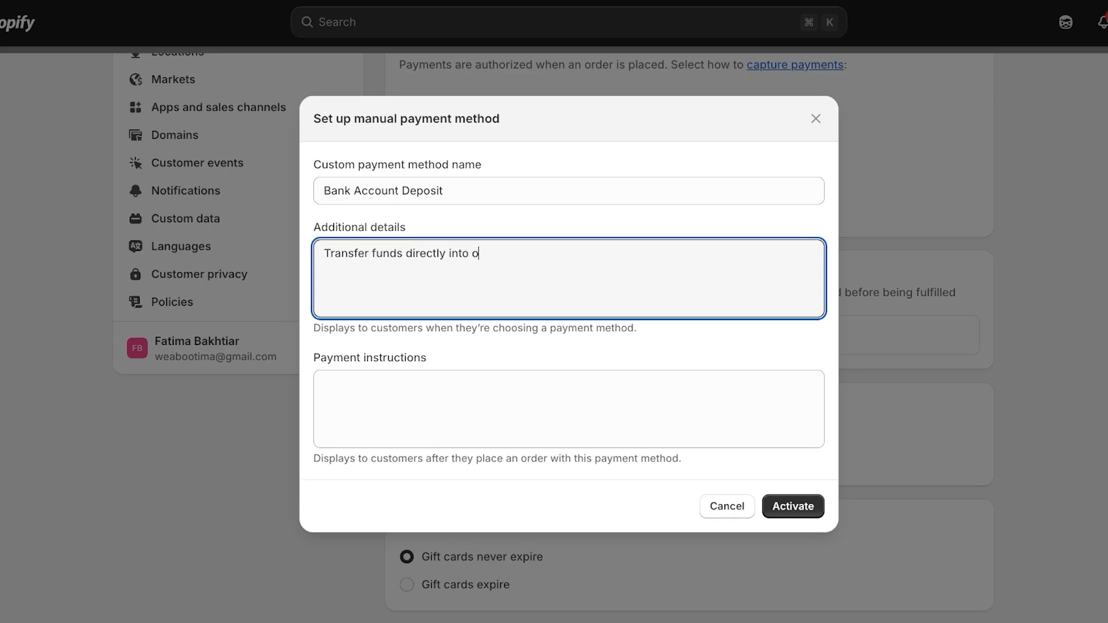
pyautogui.write('ur bank acco')
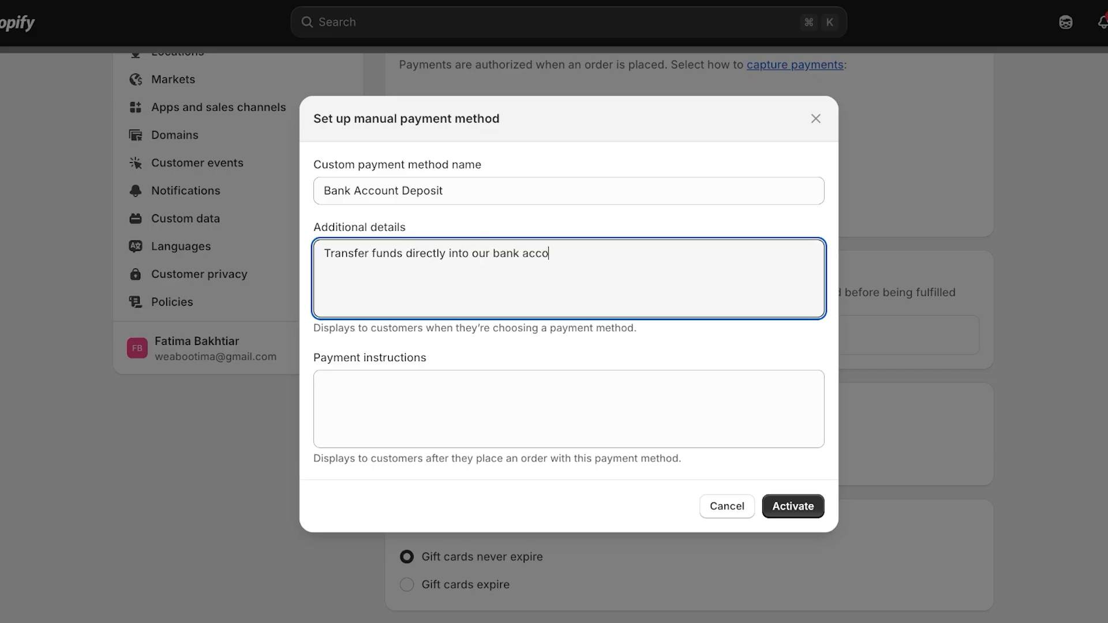
# Write payment instructions: screenshot the order total and send the amount to the listed bank.
pyautogui.click(567, 408)
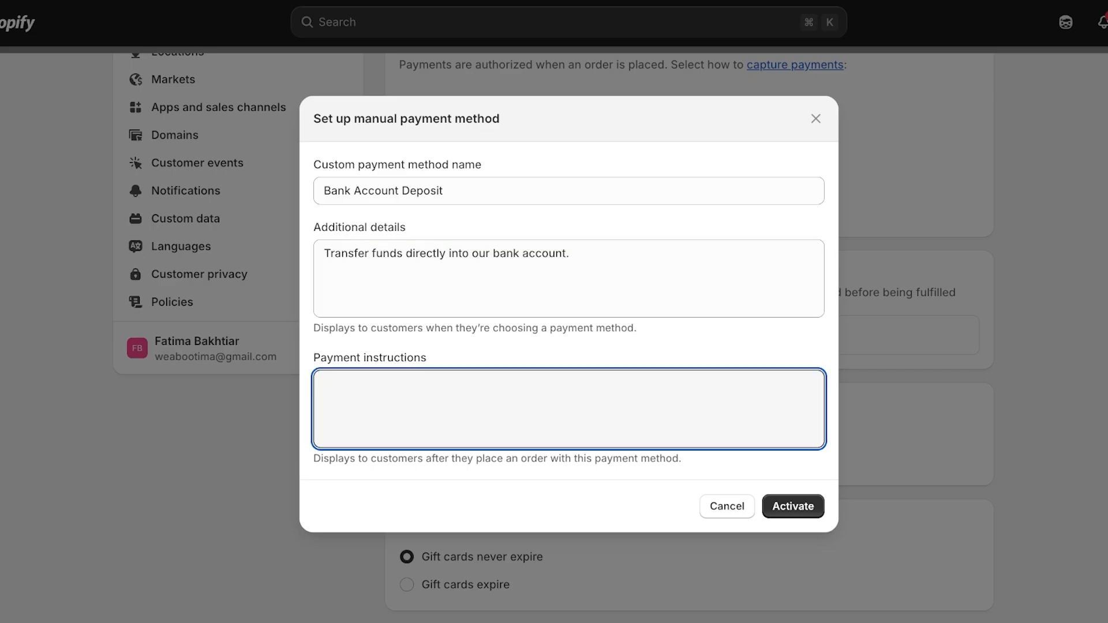
pyautogui.write('Take a')
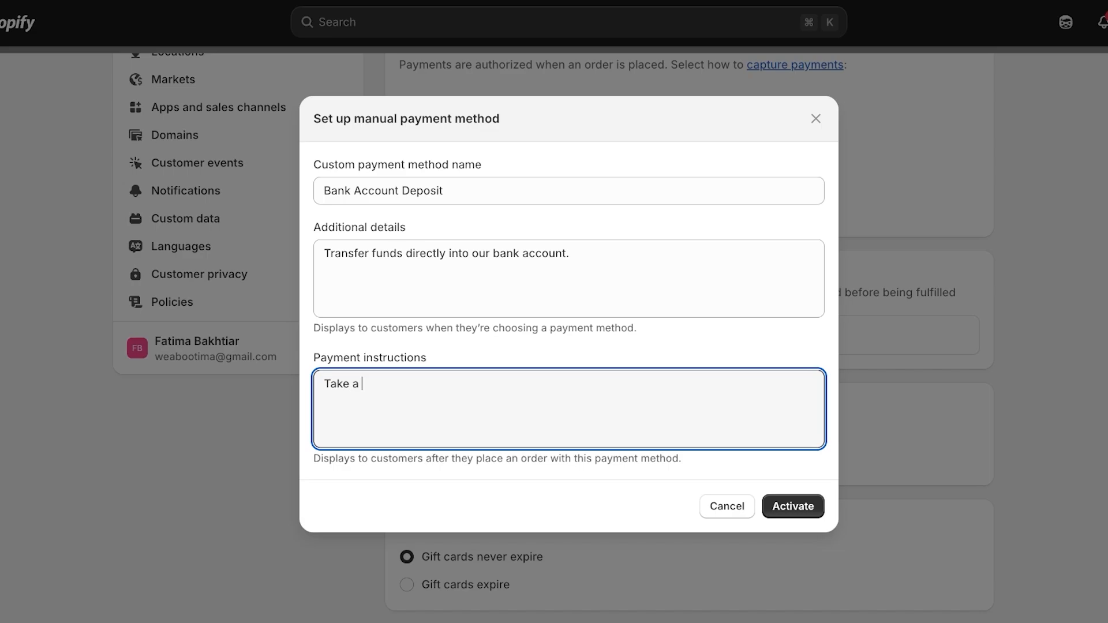
pyautogui.write('ScreenS')
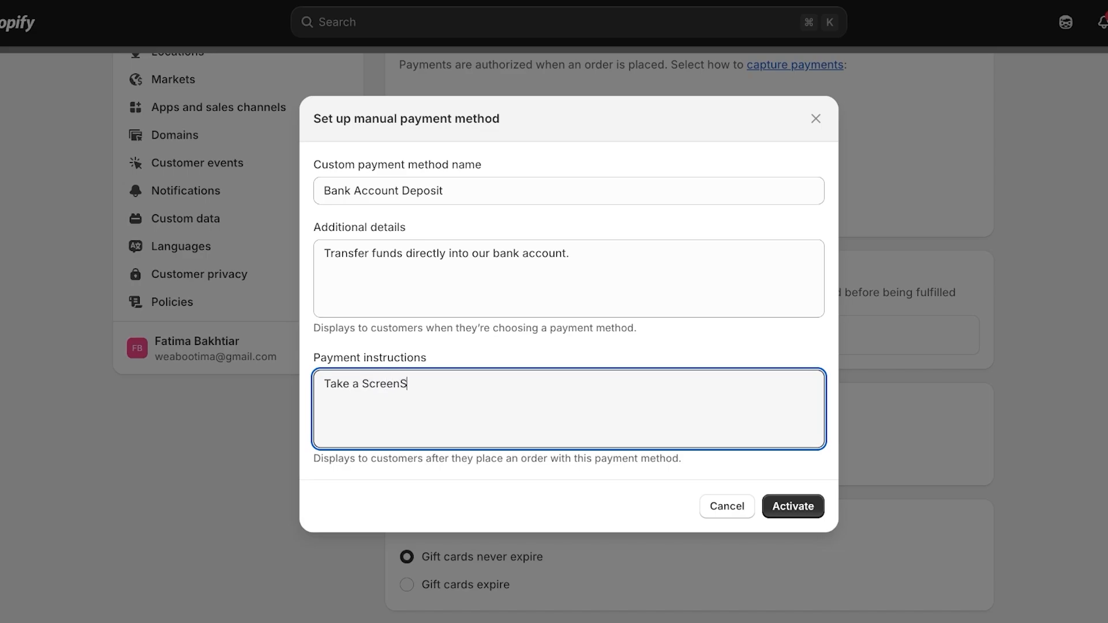
pyautogui.write('hot of your o')
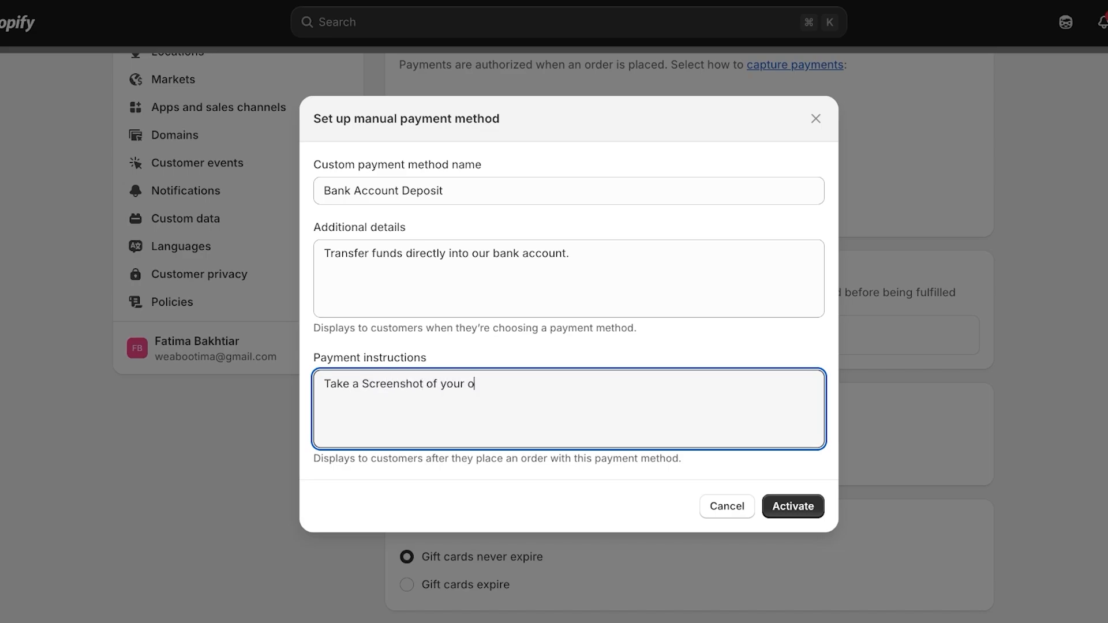
pyautogui.write('rder total')
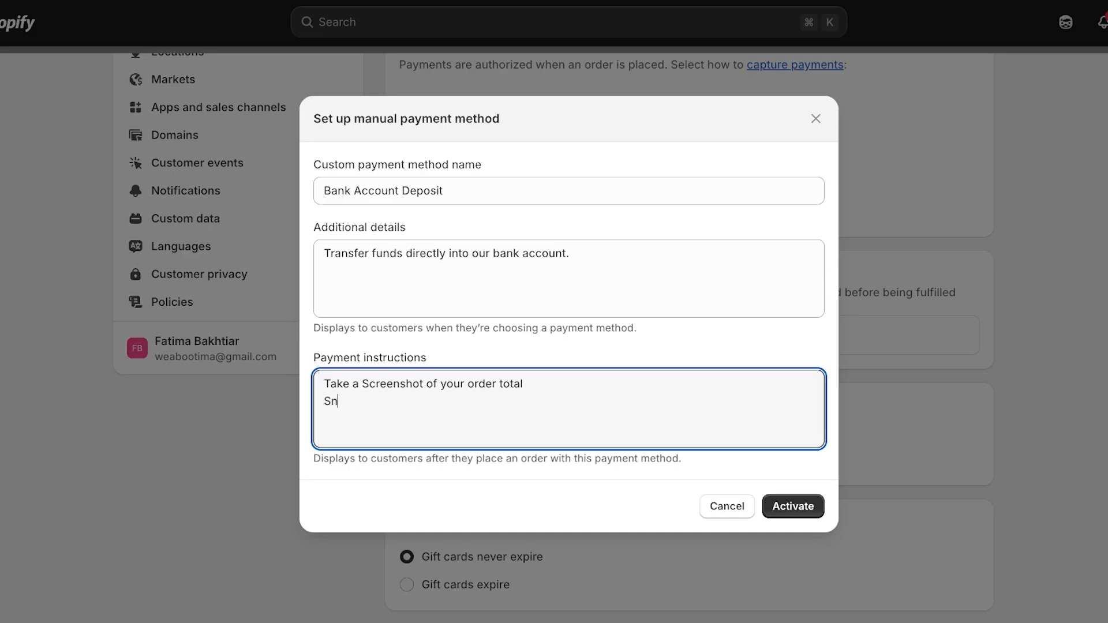
pyautogui.write('end the total')
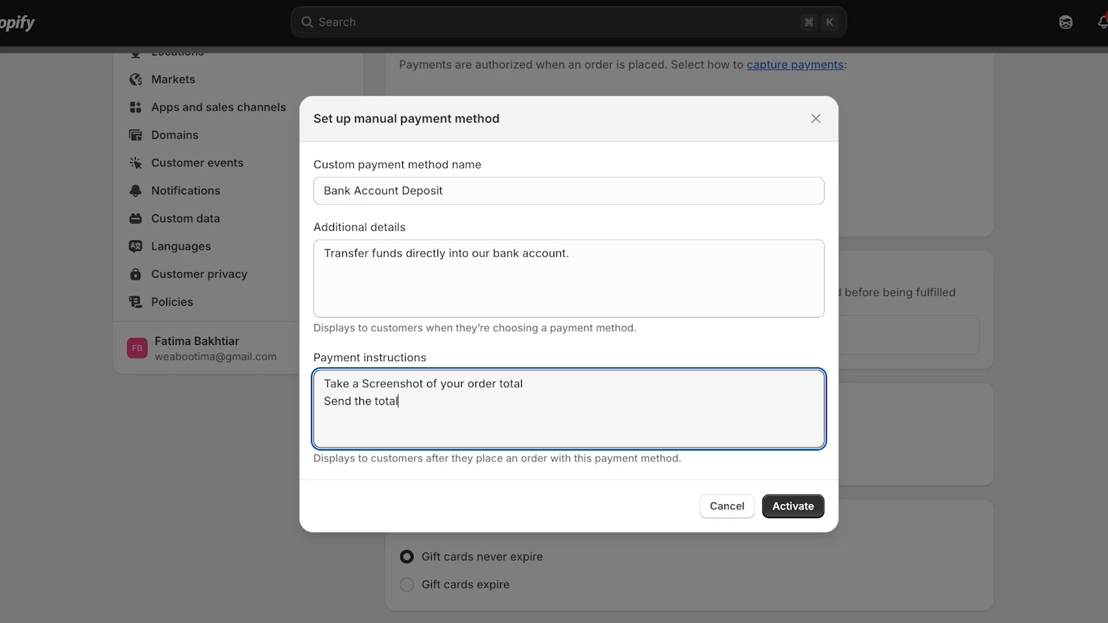
pyautogui.write('amount to')
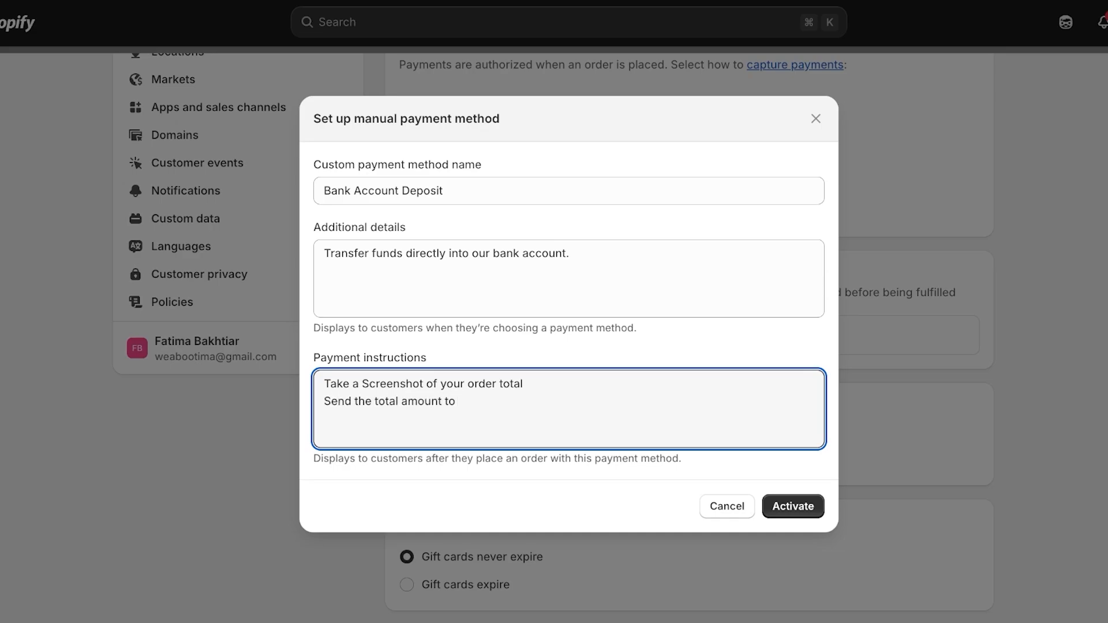
pyautogui.write(':')
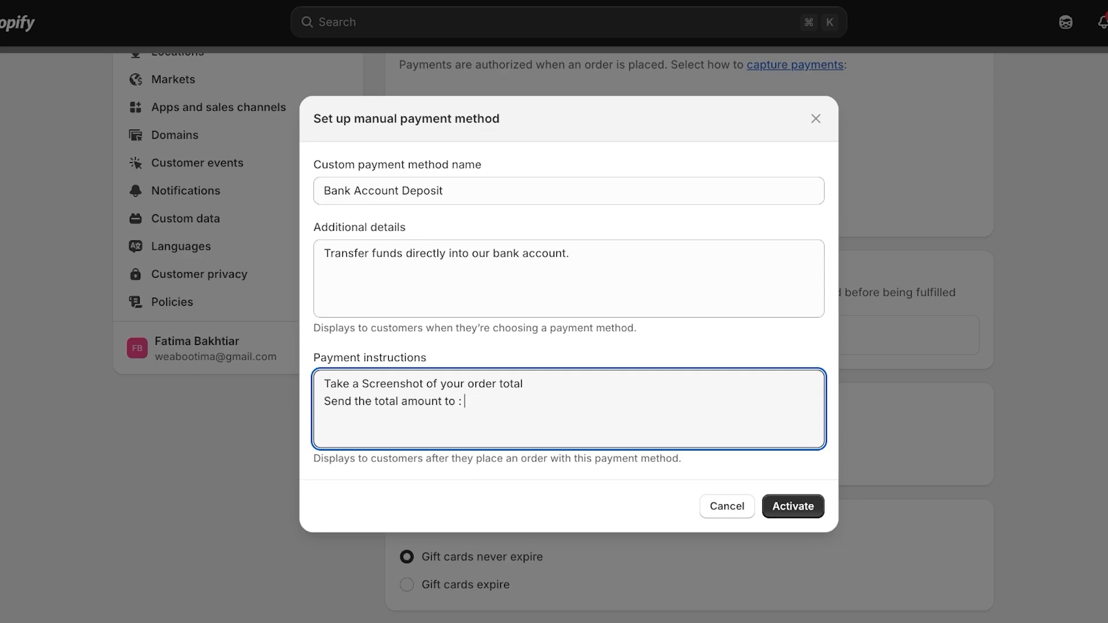
pyautogui.write('Bank :')
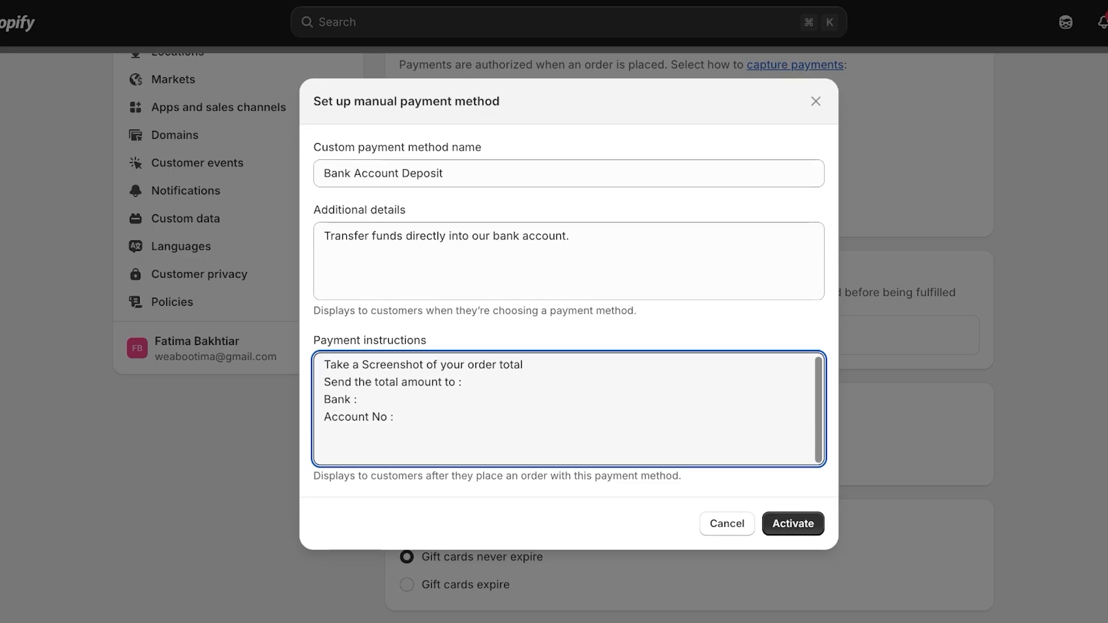
pyautogui.write('Send SS')
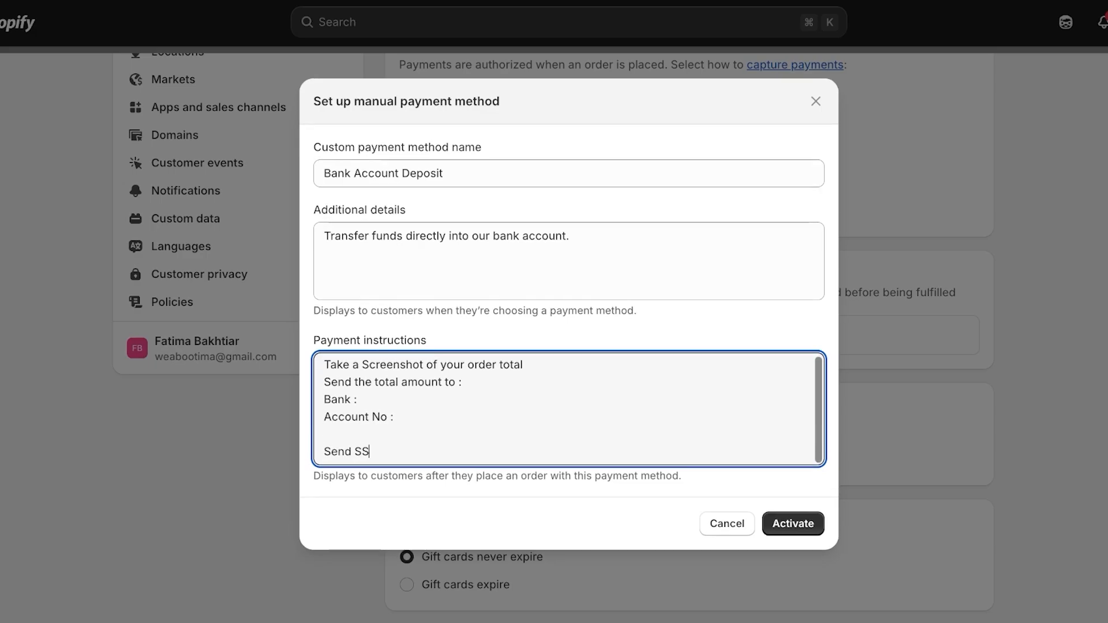
pyautogui.write('or order and pat')
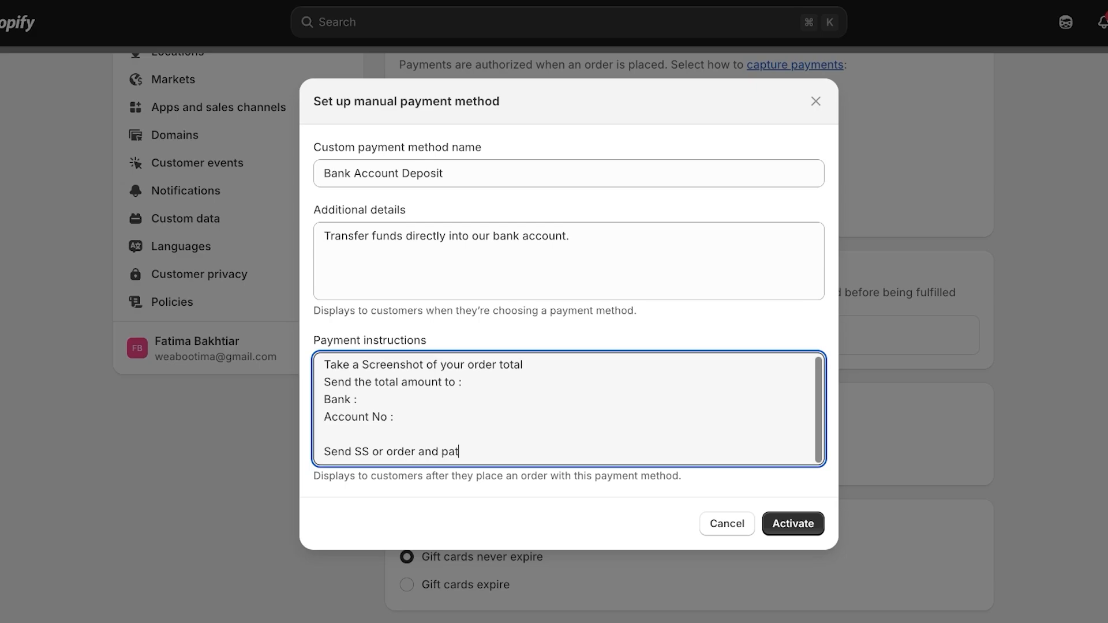
pyautogui.write('yment confira')
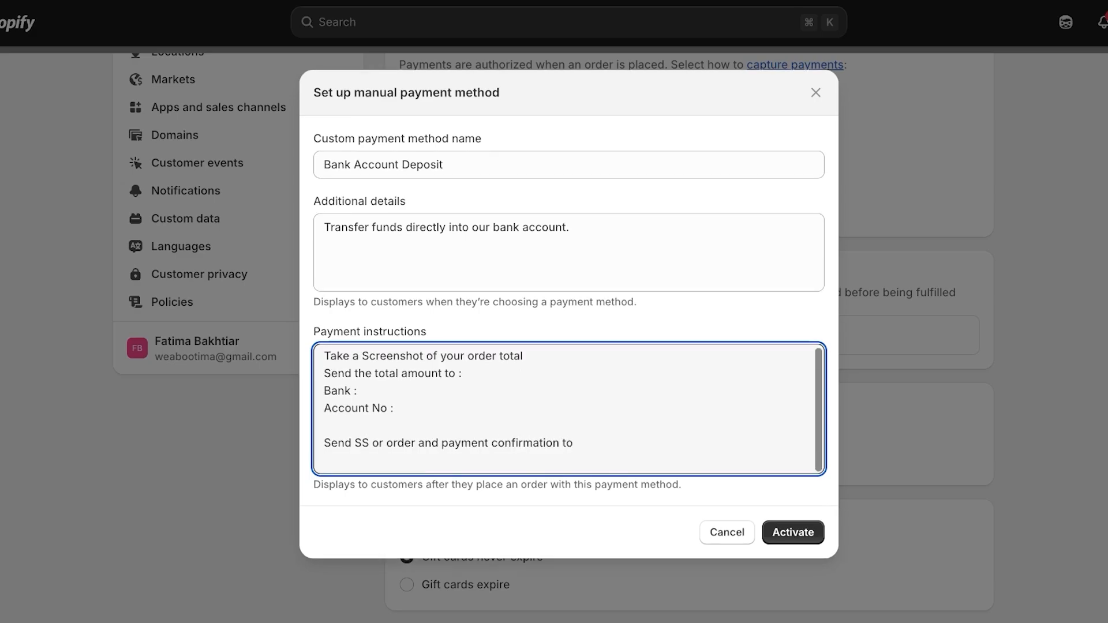
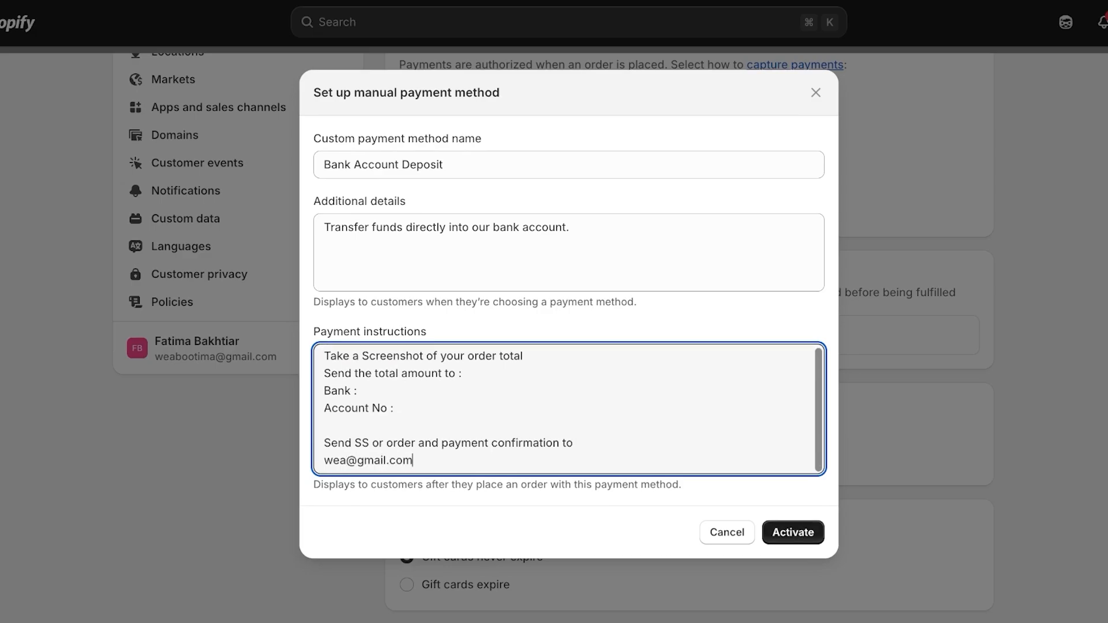
pyautogui.click(792, 532)
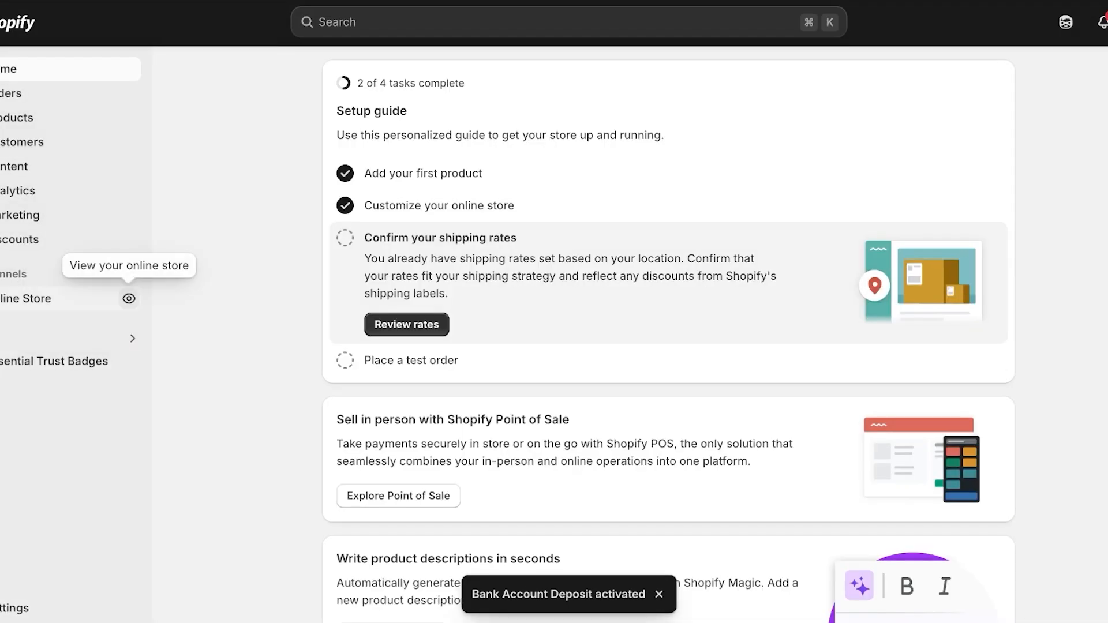
# Preview the live online store, then return to admin and reopen Payments settings.
pyautogui.click(128, 297)
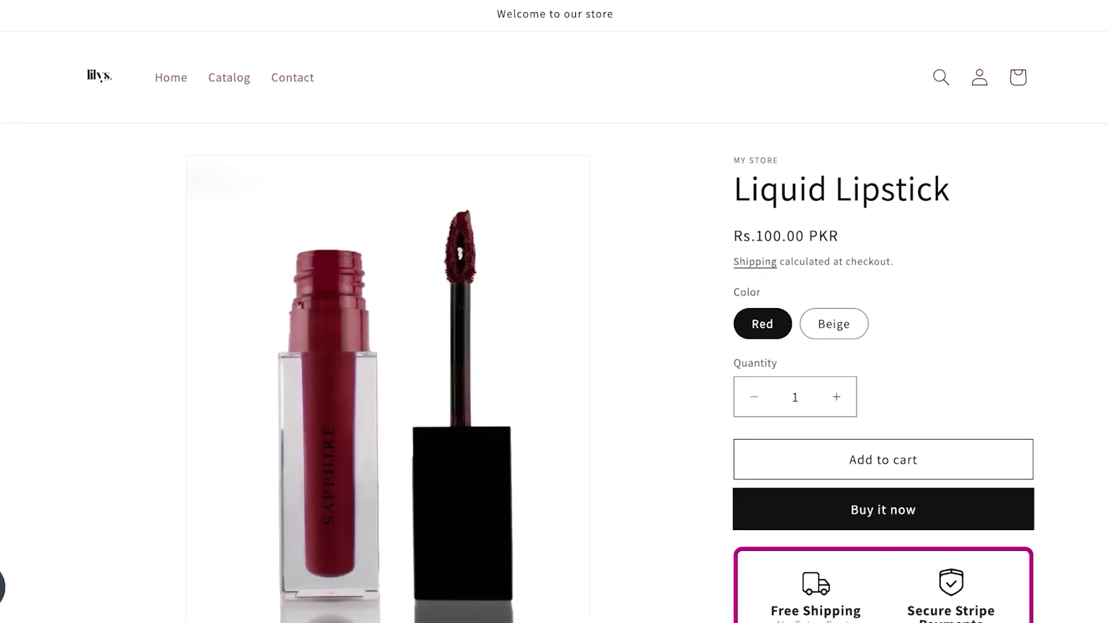
pyautogui.click(882, 509)
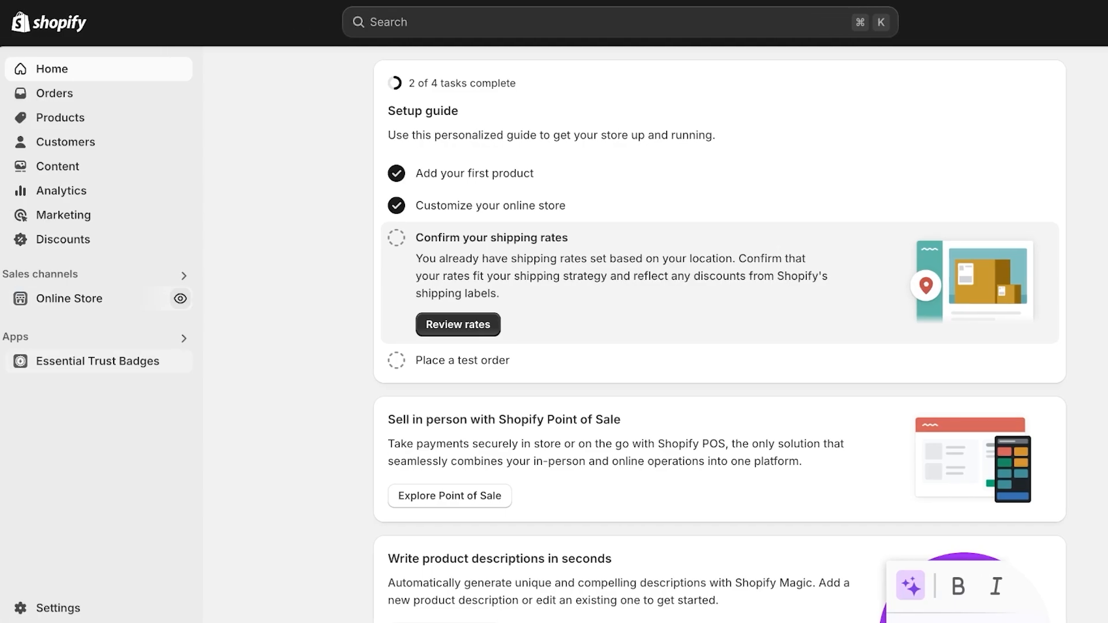
pyautogui.click(58, 608)
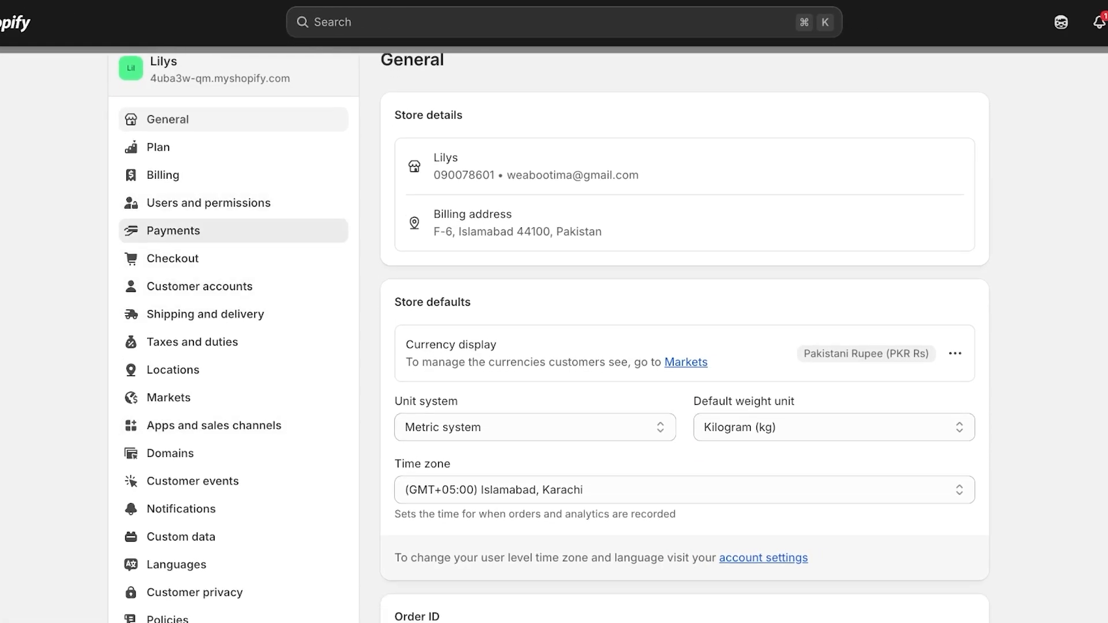
pyautogui.click(173, 230)
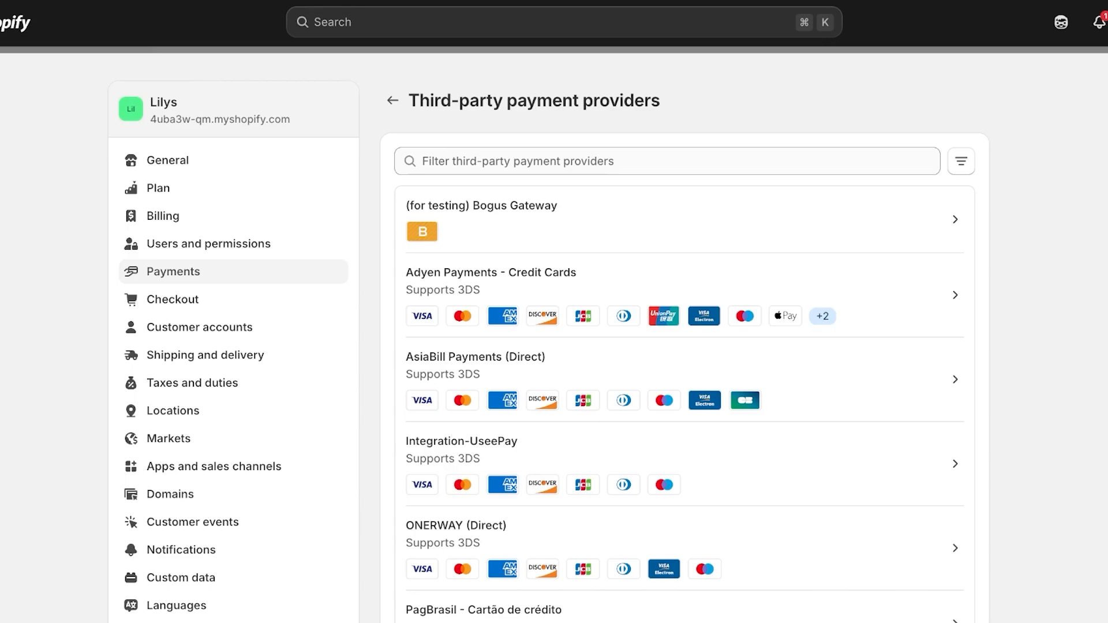
# Scroll the providers list toward ONERWAY (Direct).
pyautogui.scroll(-3)
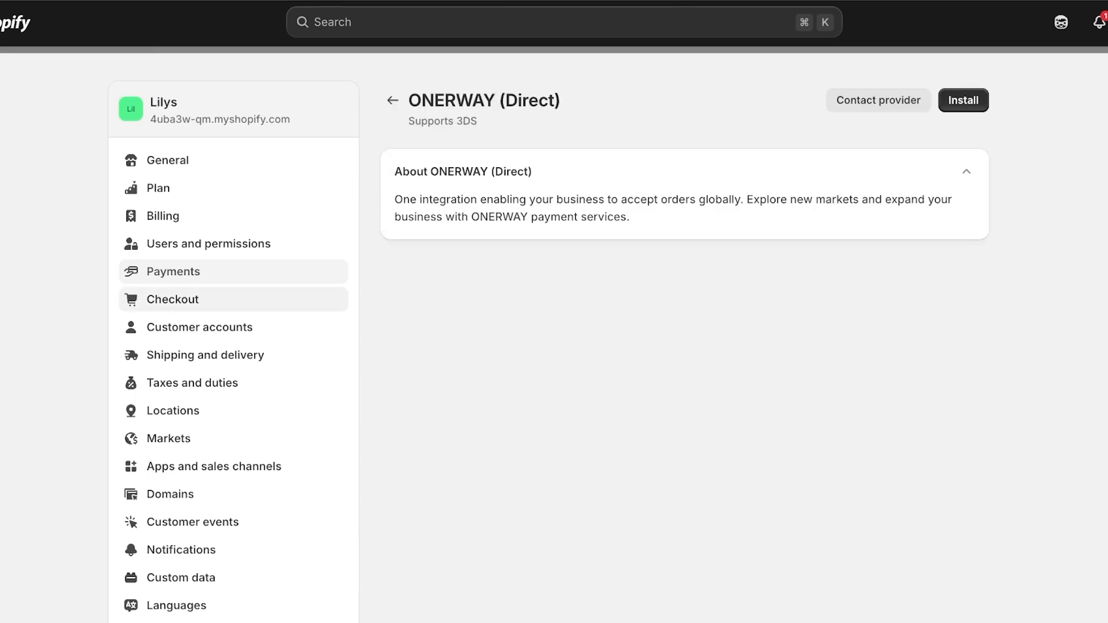
# Install the ONERWAY (Direct) app and approve its data-access permissions.
pyautogui.click(962, 99)
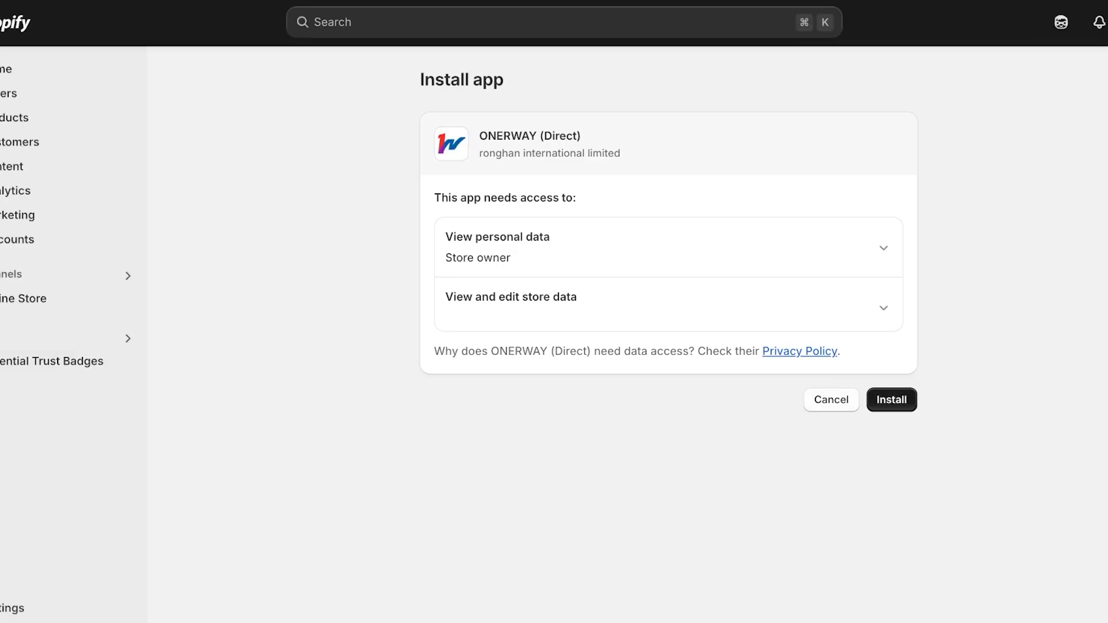
pyautogui.click(891, 400)
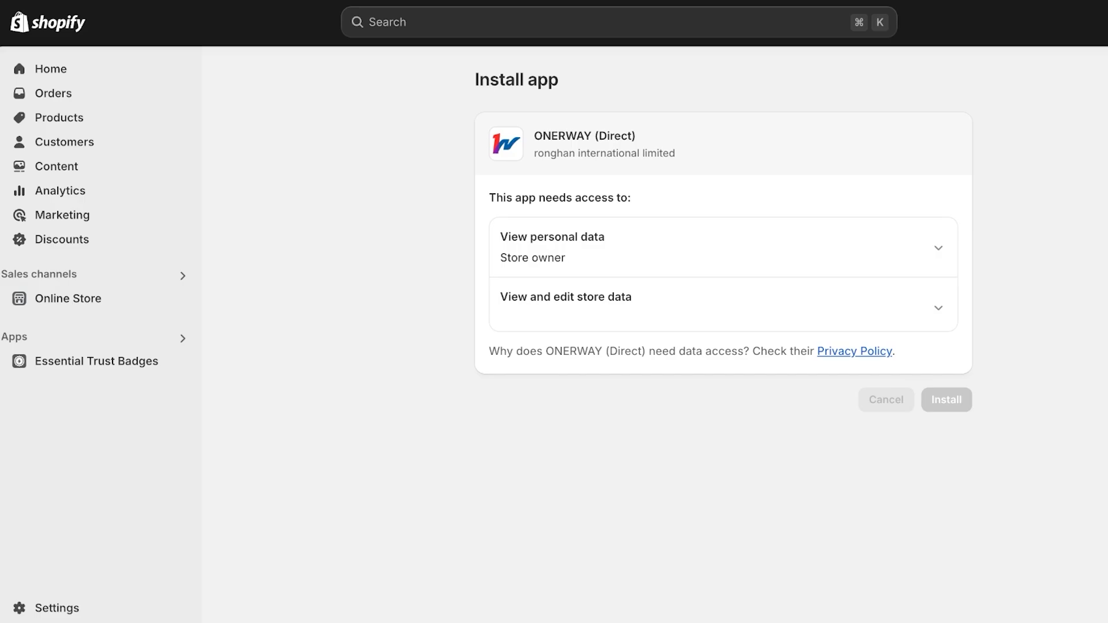
pyautogui.click(946, 400)
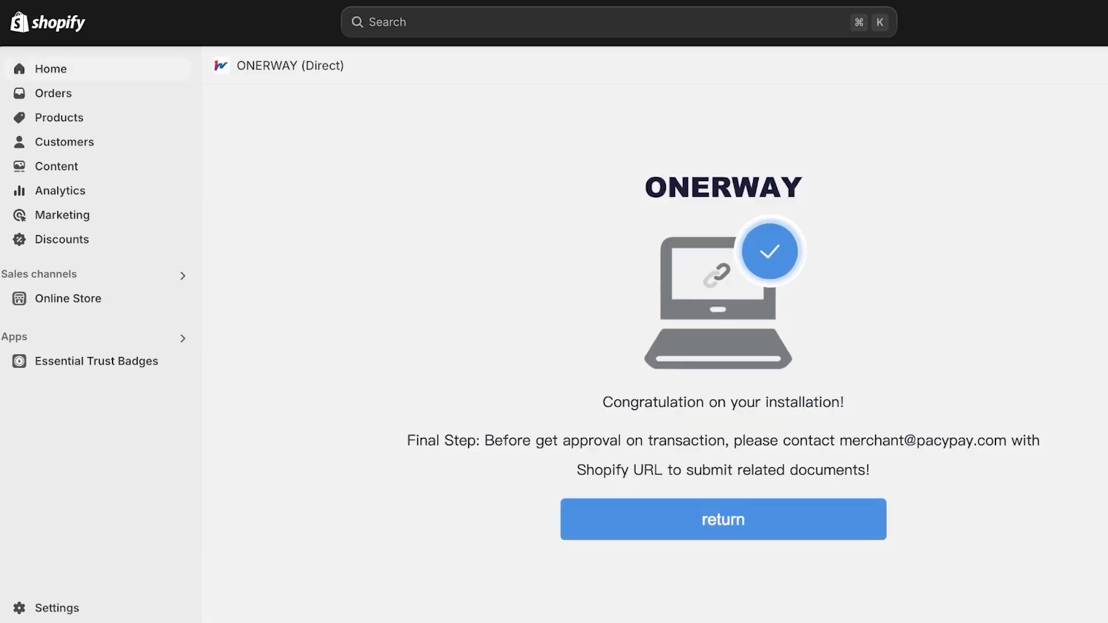
# Activate ONERWAY (Direct) as a test-mode payment provider, then go to the Online Store channel.
pyautogui.click(722, 518)
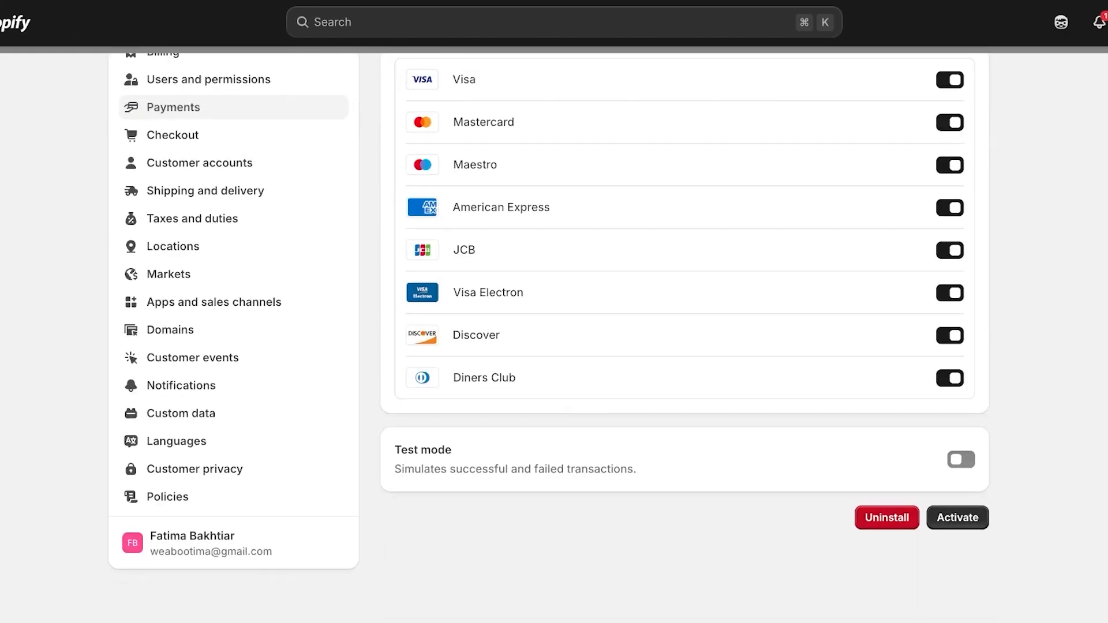
pyautogui.click(960, 459)
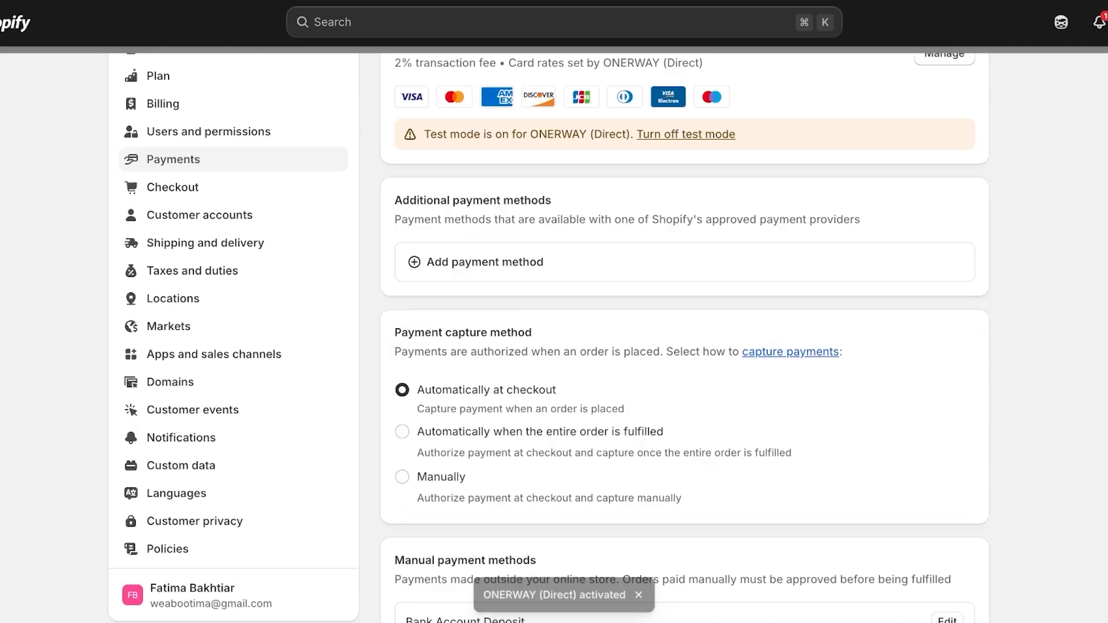
pyautogui.scroll(-3)
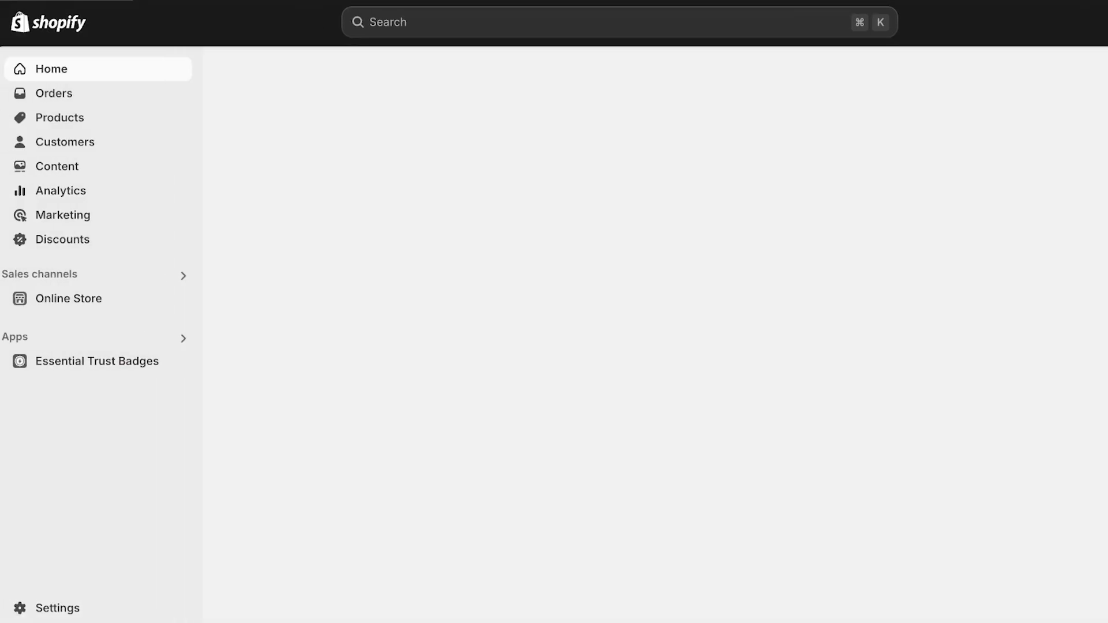
pyautogui.click(68, 298)
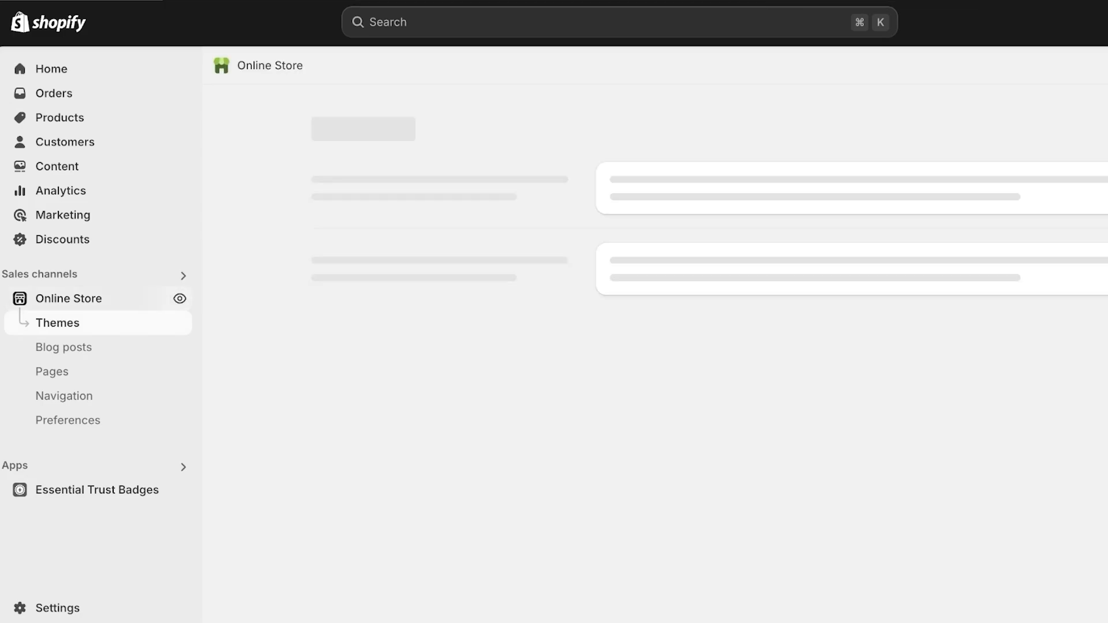